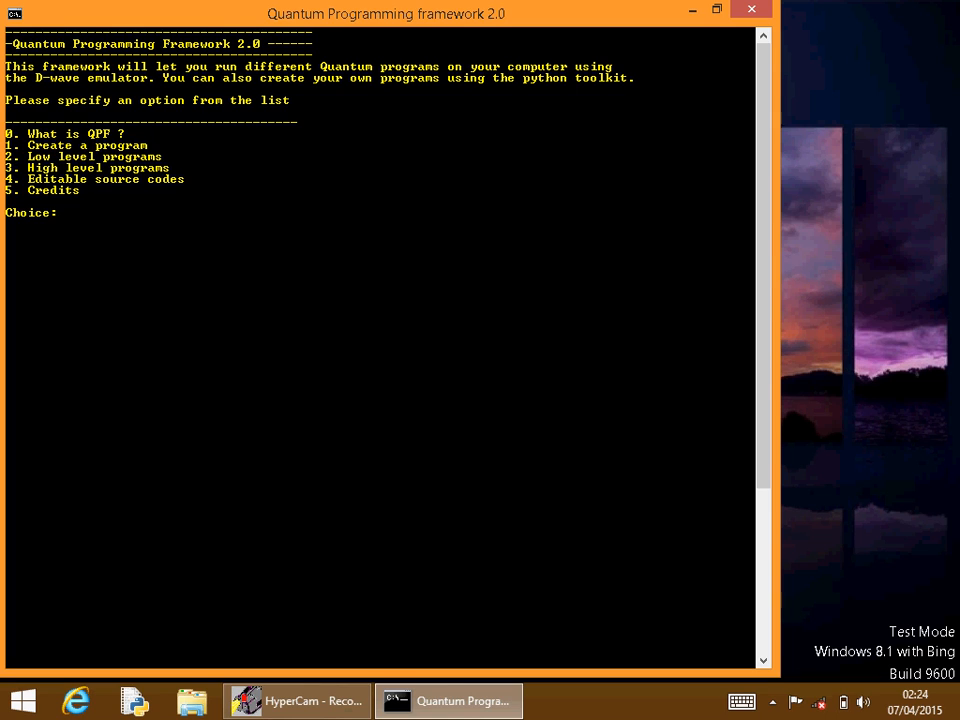
Choose option 1 to create a program named cnot, saved to cnot.txt.
text(1)
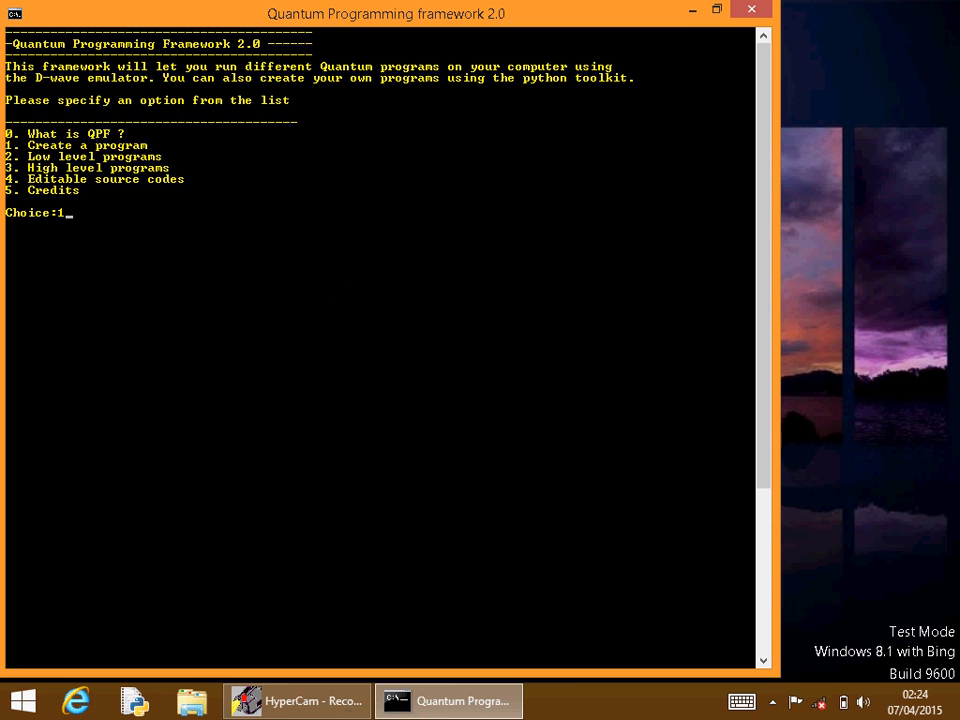
key(Return)
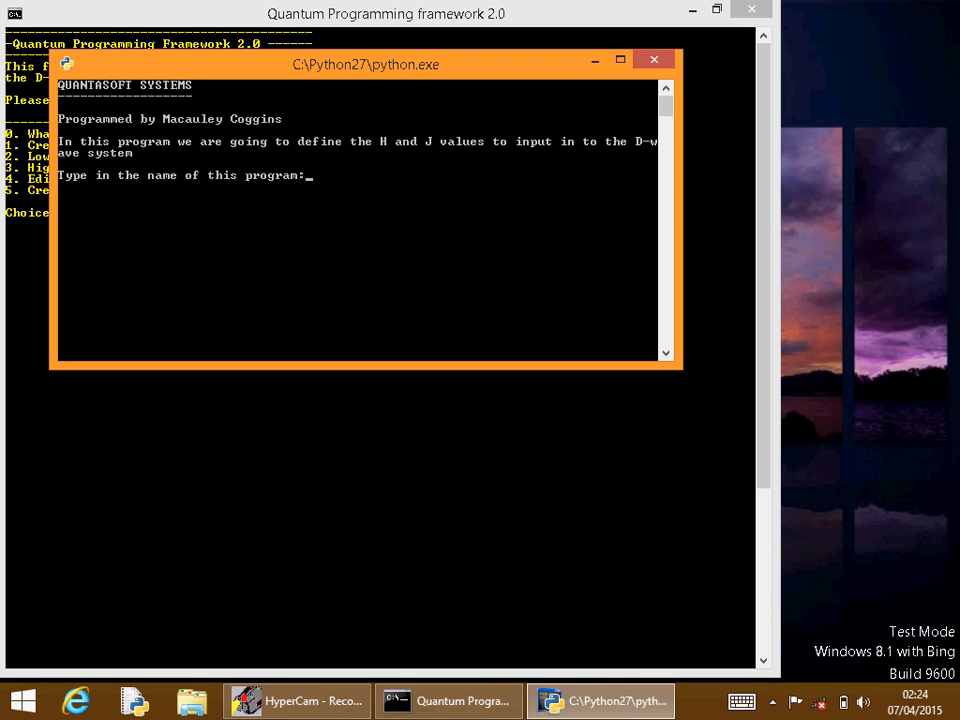
click(620, 60)
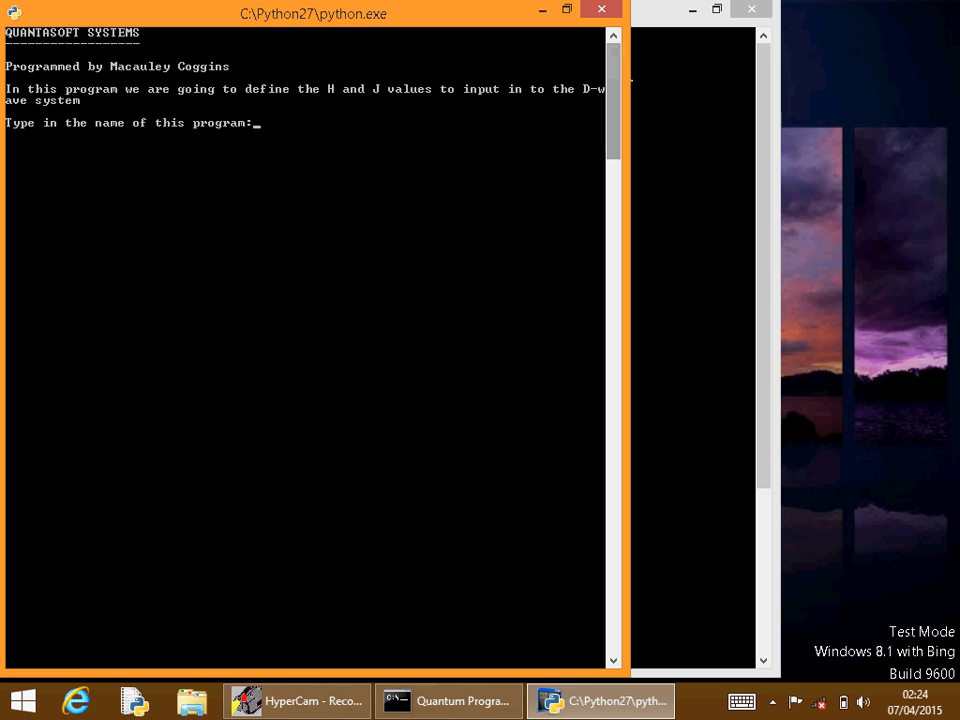
text(cnot)
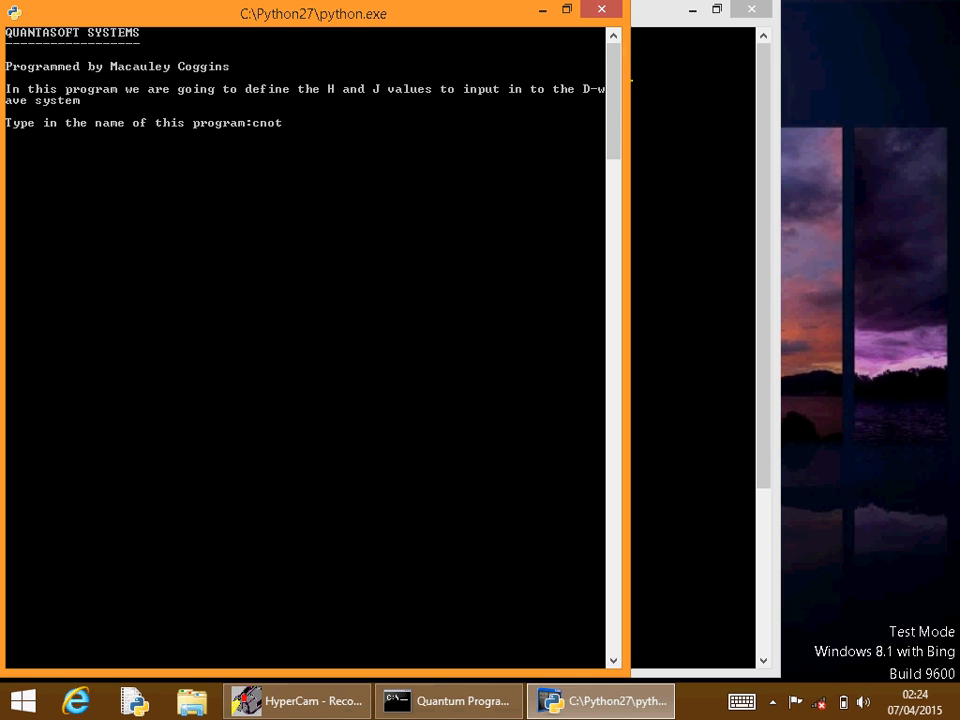
key(Return)
text(cno)
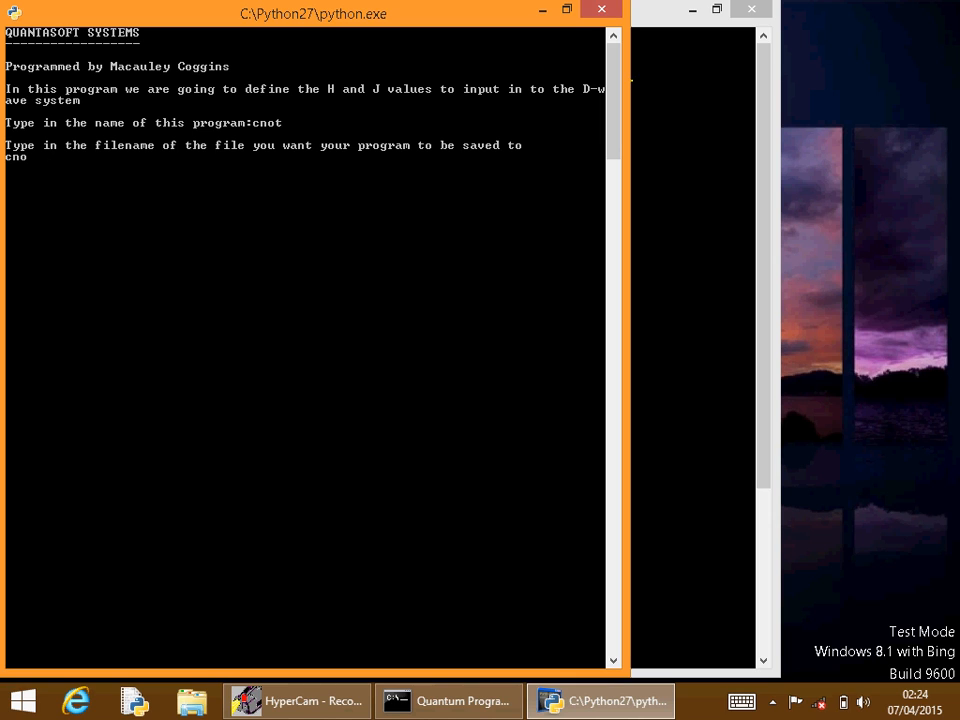
text(t.txt)
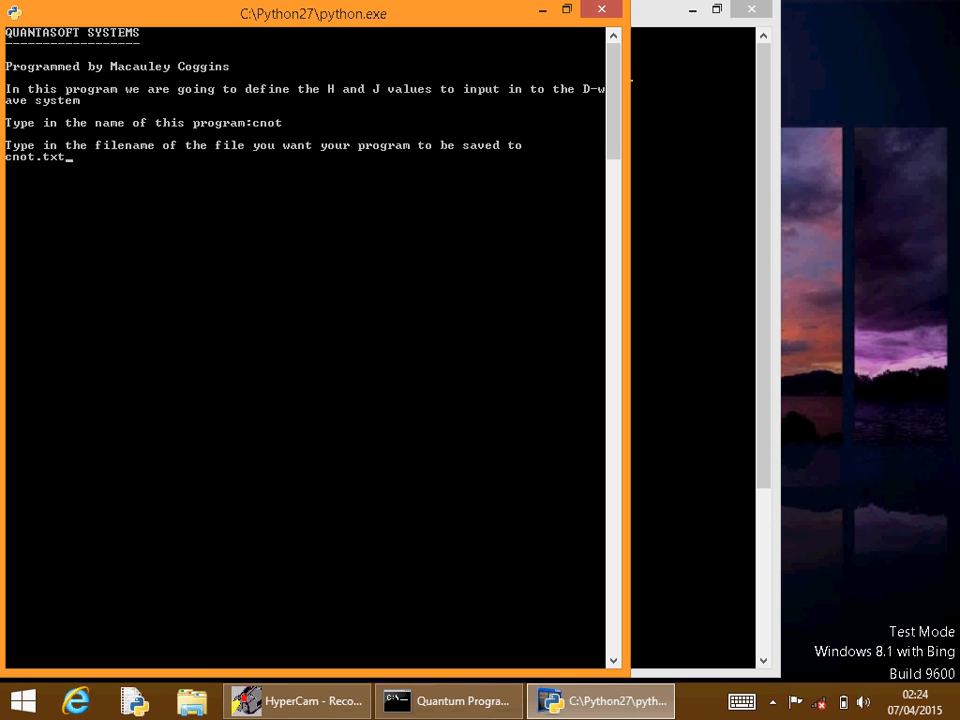
key(Return)
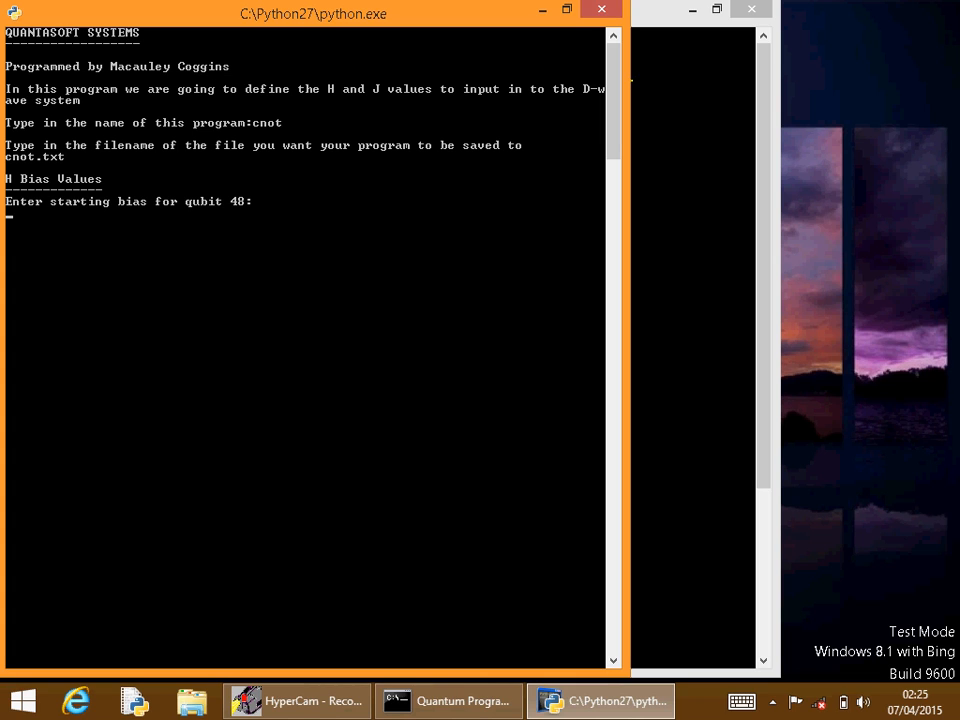
Enter bias 0.5 for qubit 48, 0 for qubits 49–52, and 0.6 for qubit 53.
text(0.5)
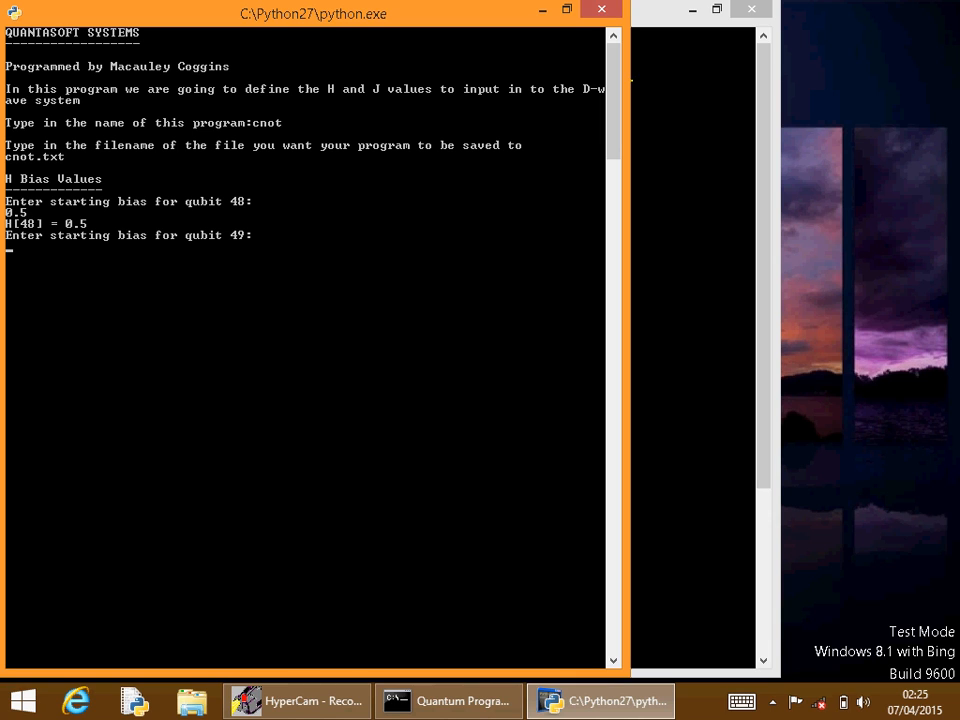
text(0)
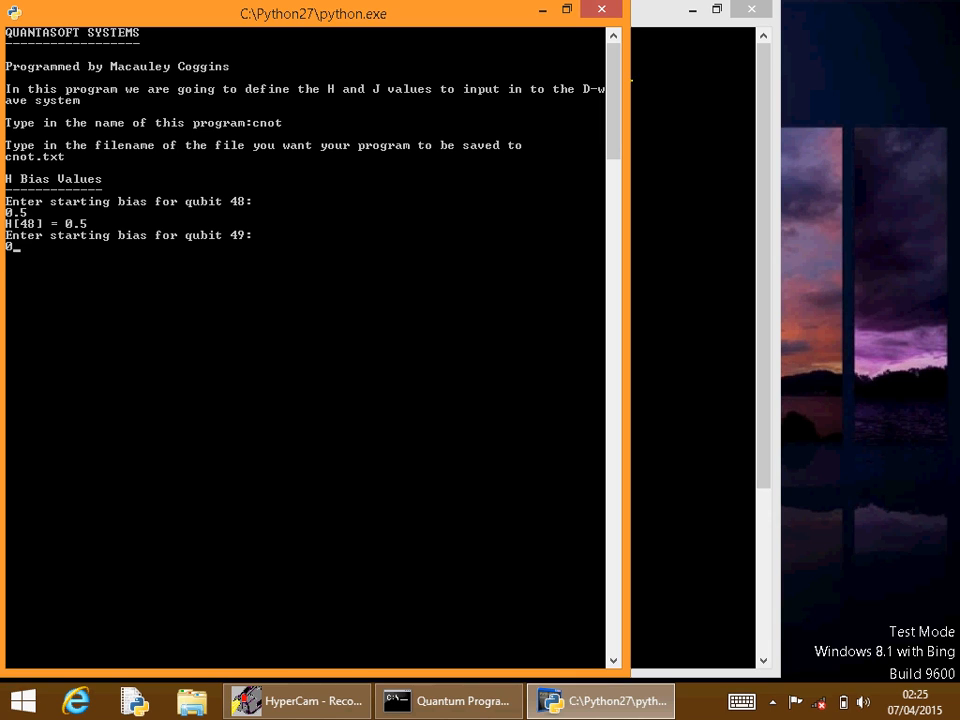
key(Return)
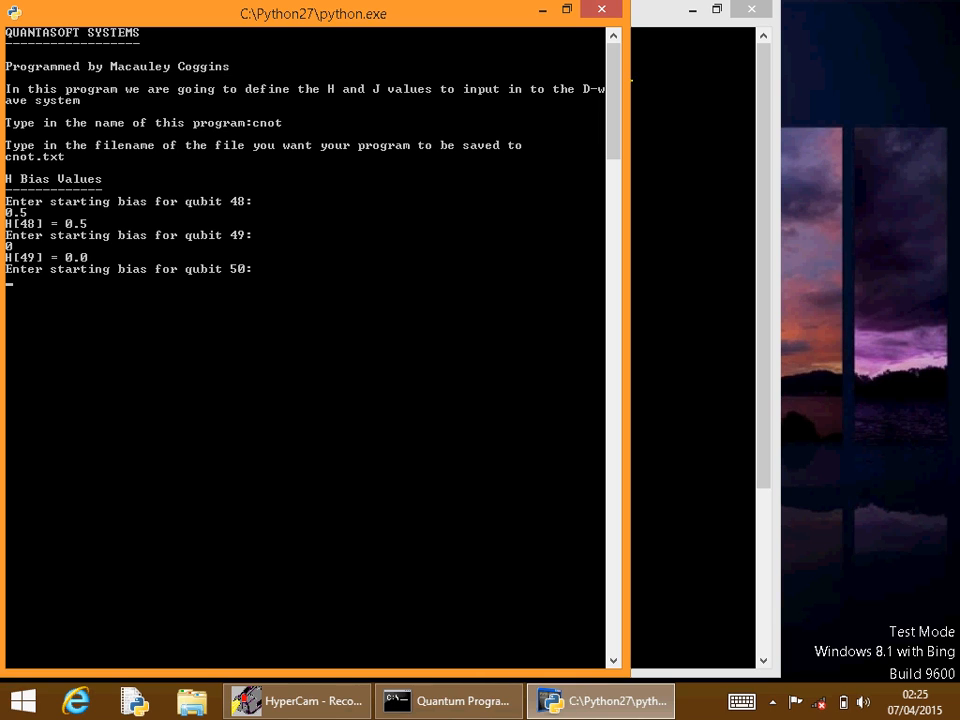
text(0)
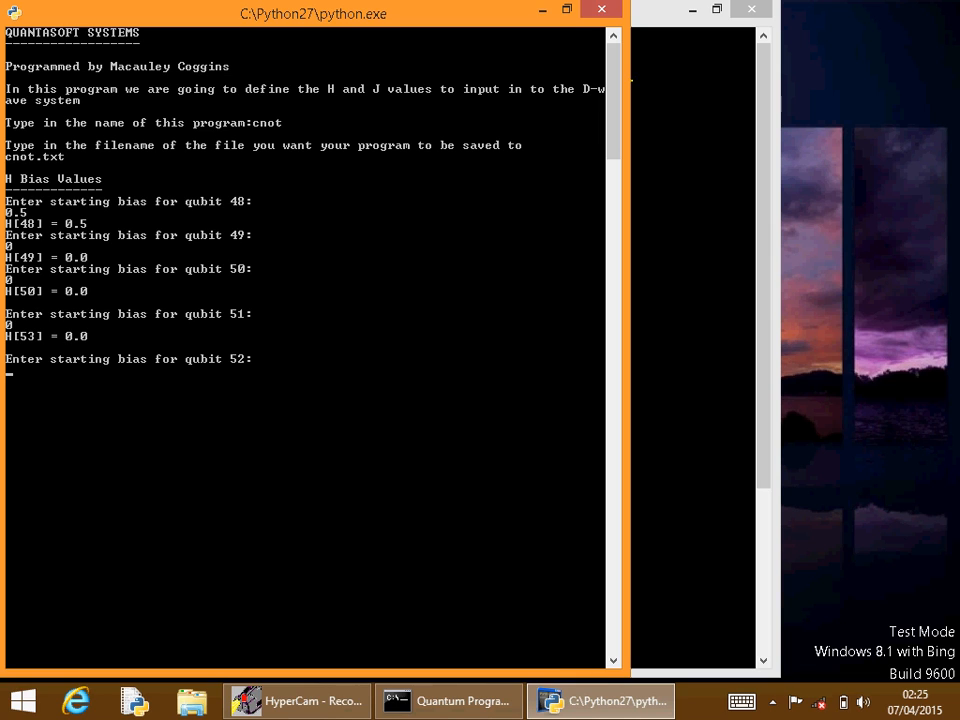
text(0)
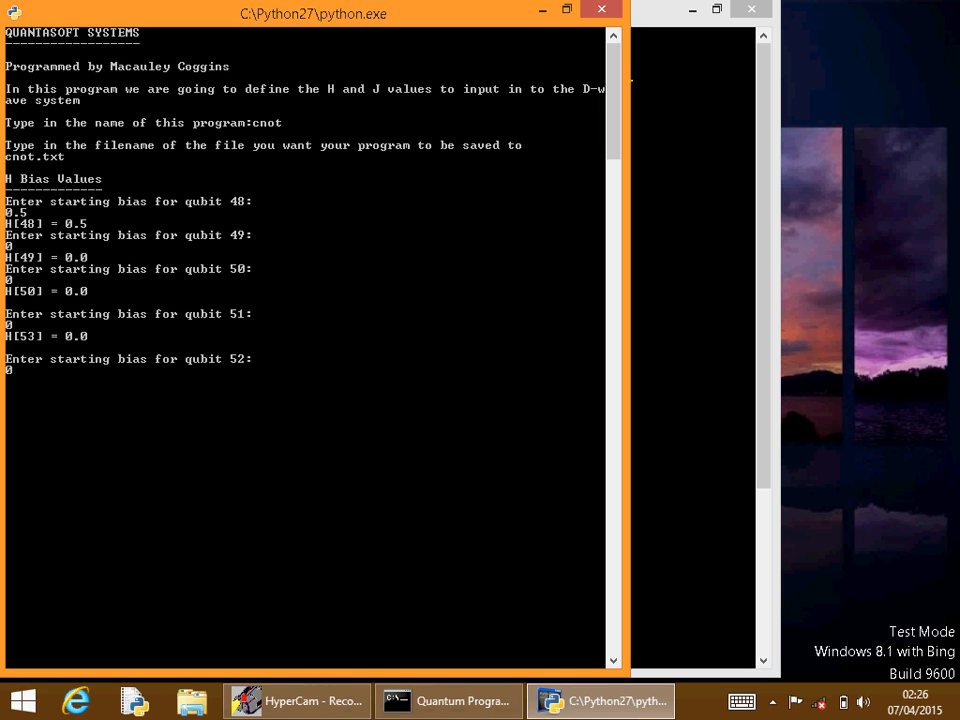
key(Return)
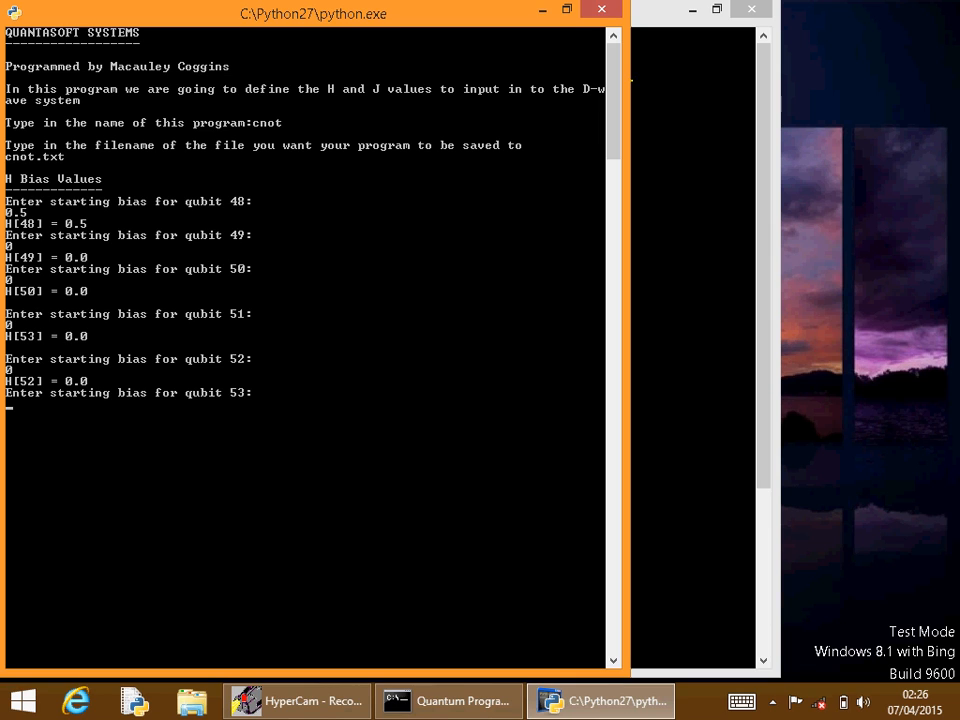
text(0.6)
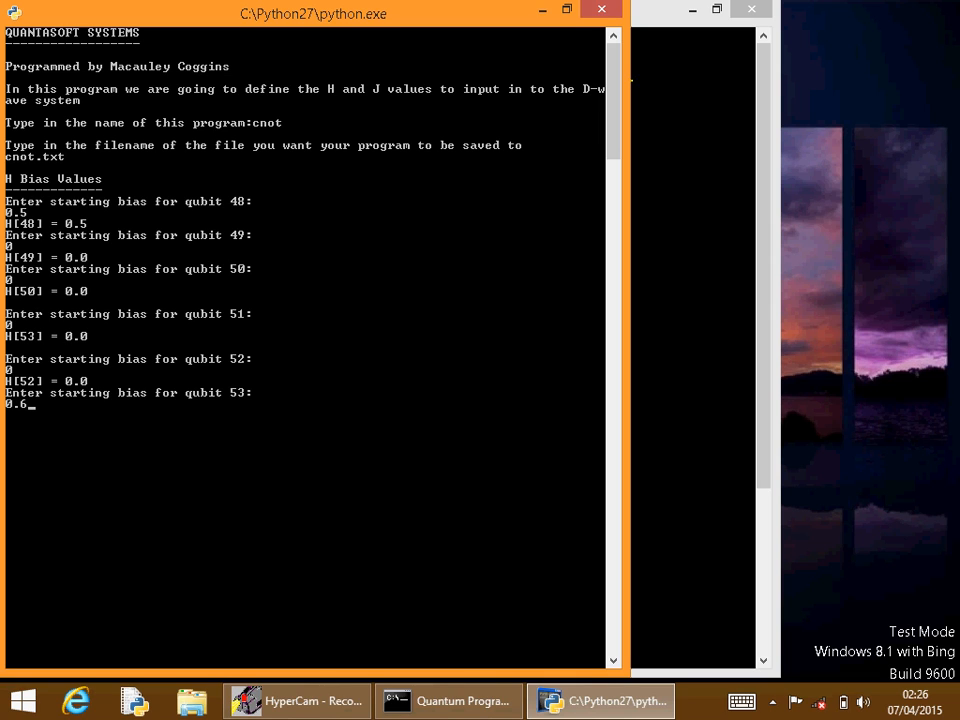
key(Return)
text(0)
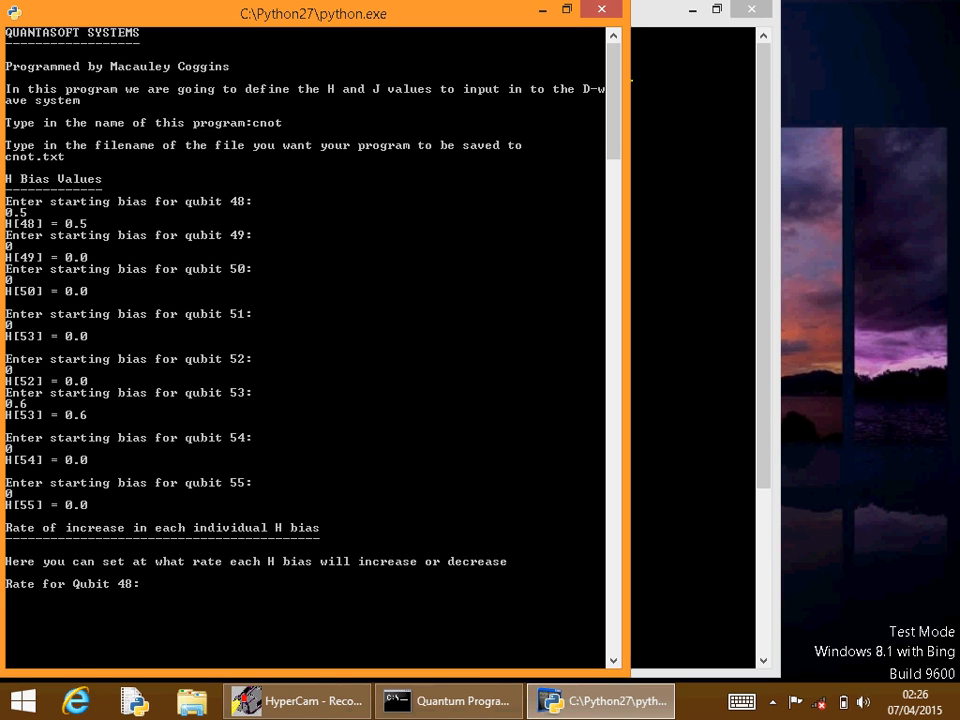
Enter rate -0.1 for qubit 48 and 0 for qubits 49–55.
text(-0.1)
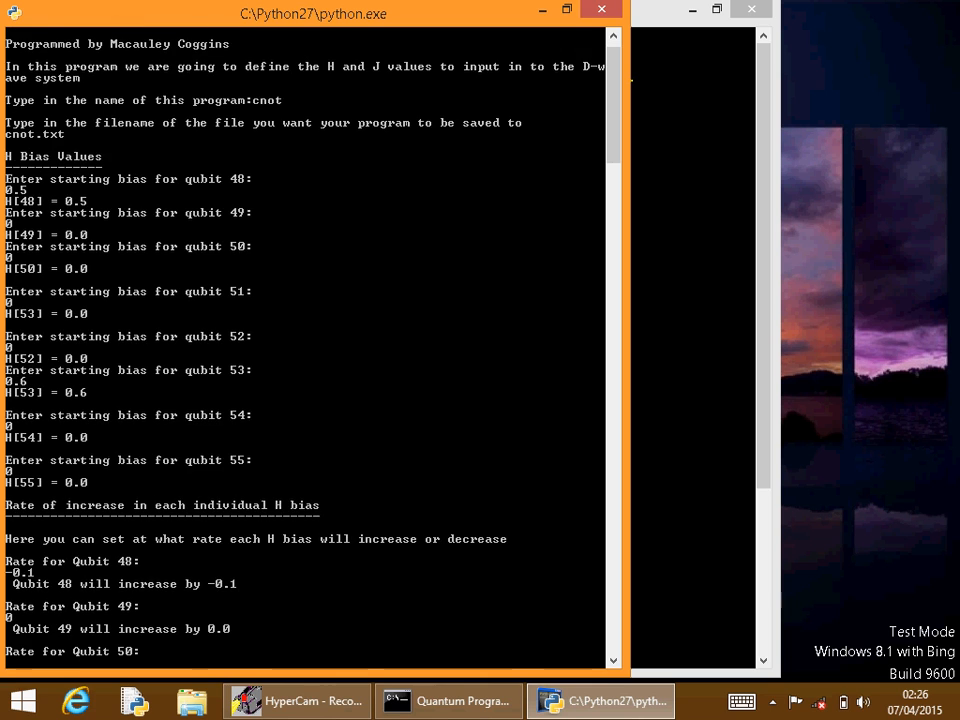
scroll(down, 3)
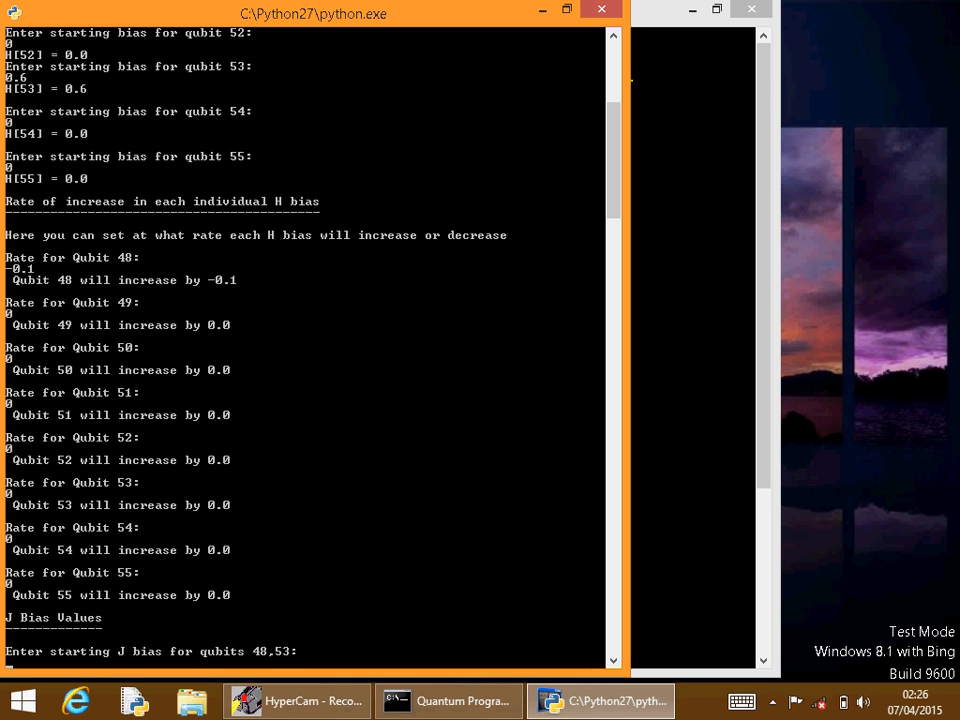
Enter J bias 0.6 for pair 48,53 and 0 for every other pair.
text(0.)
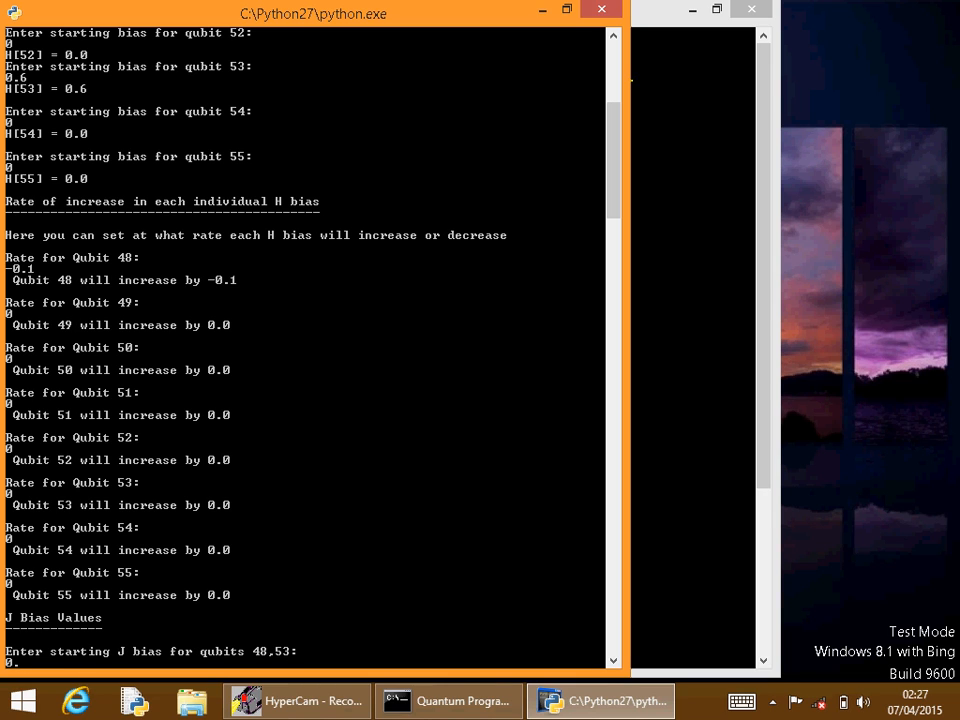
text(0.6)
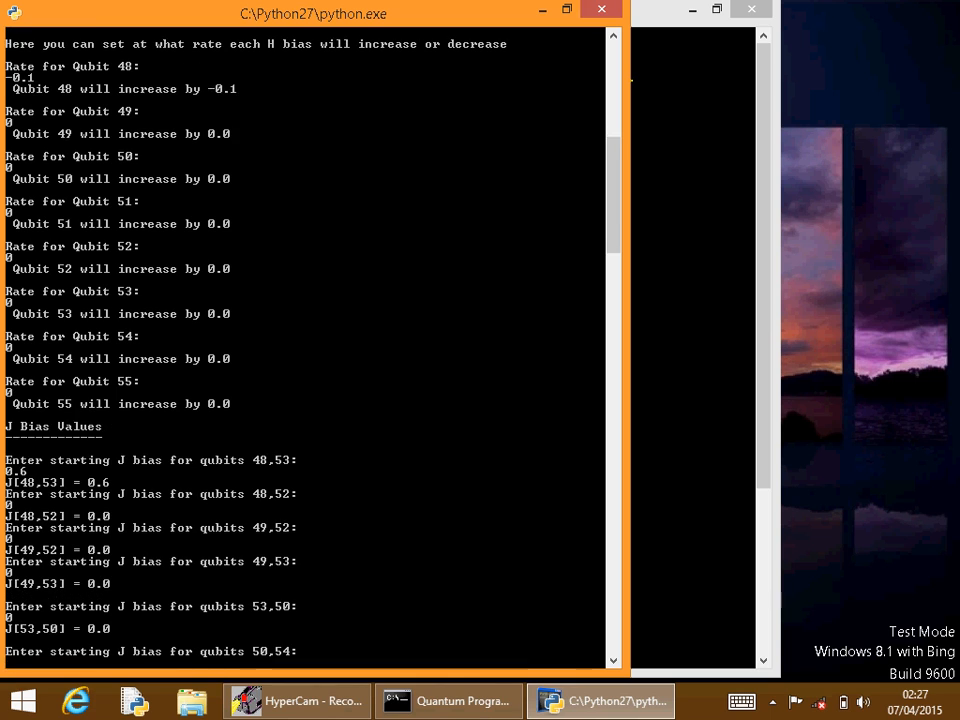
scroll(down, 3)
text(0)
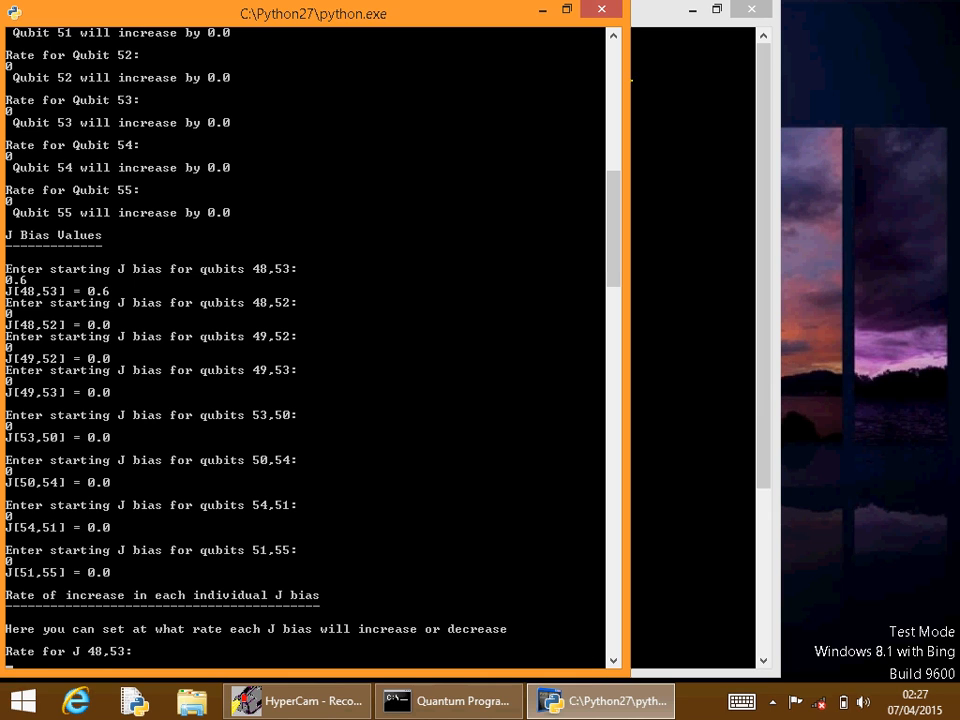
Enter J rate -0.1 for pair 48,53, 0 for others, and range 12.
text(-0.1)
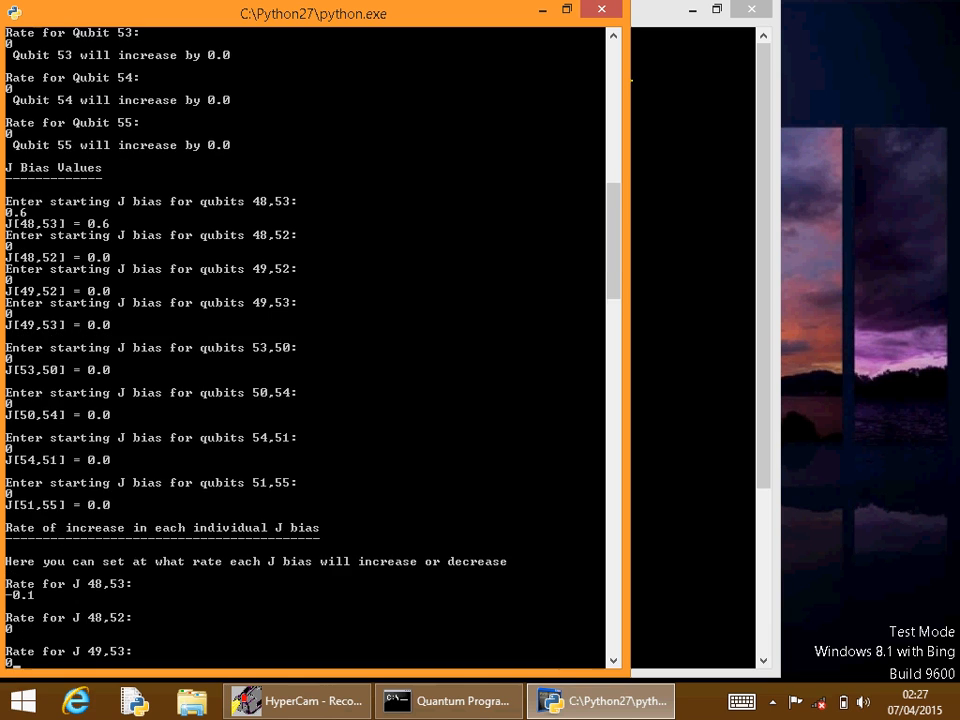
scroll(down, 3)
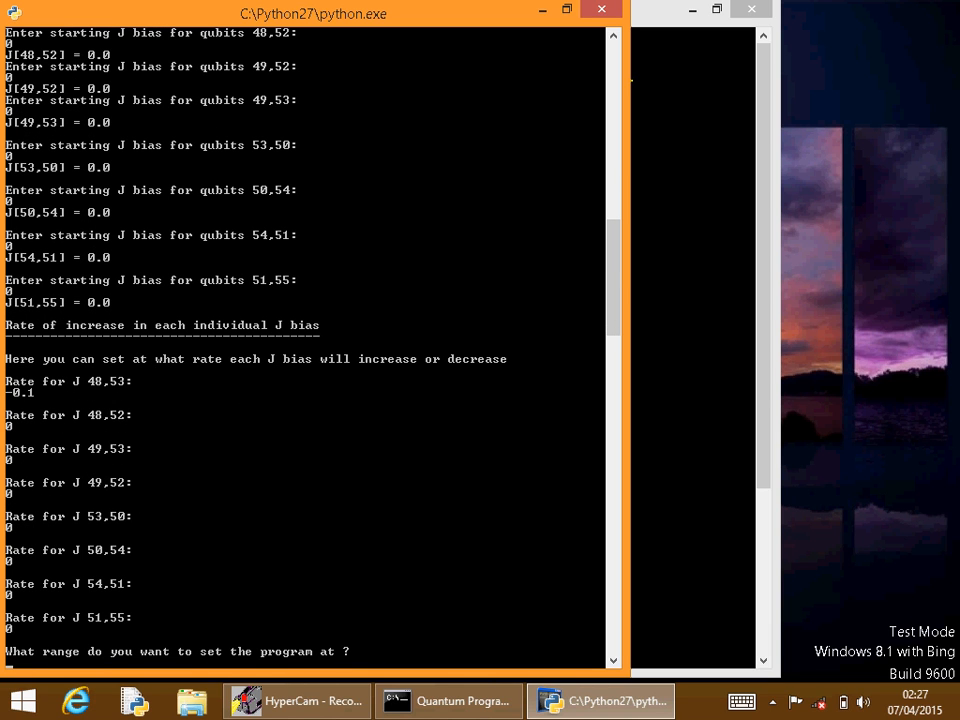
text(12)
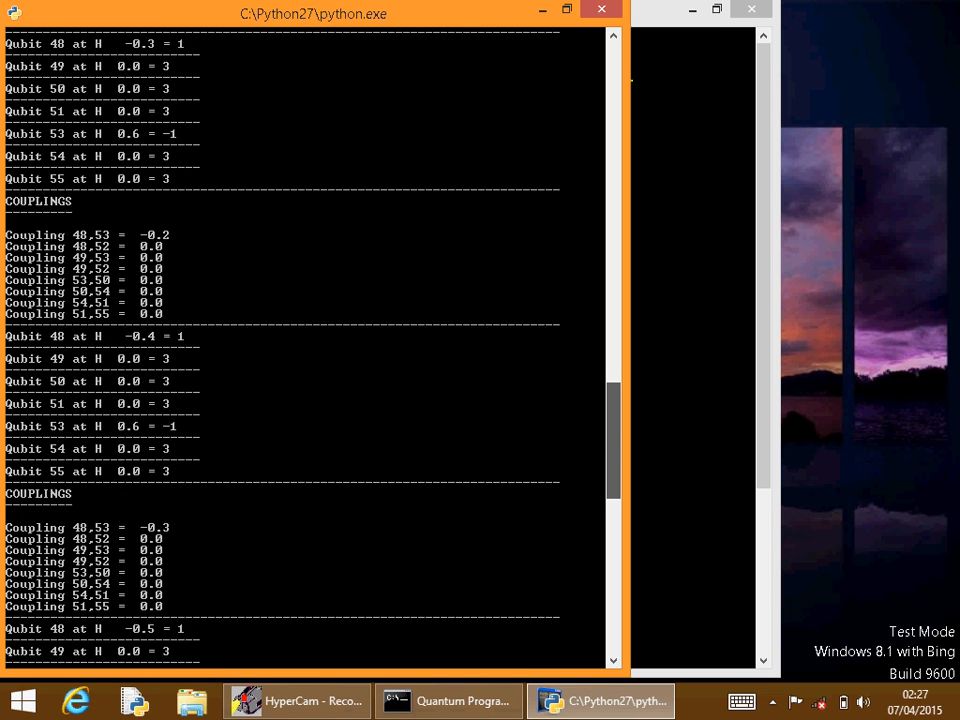
scroll(down, 3)
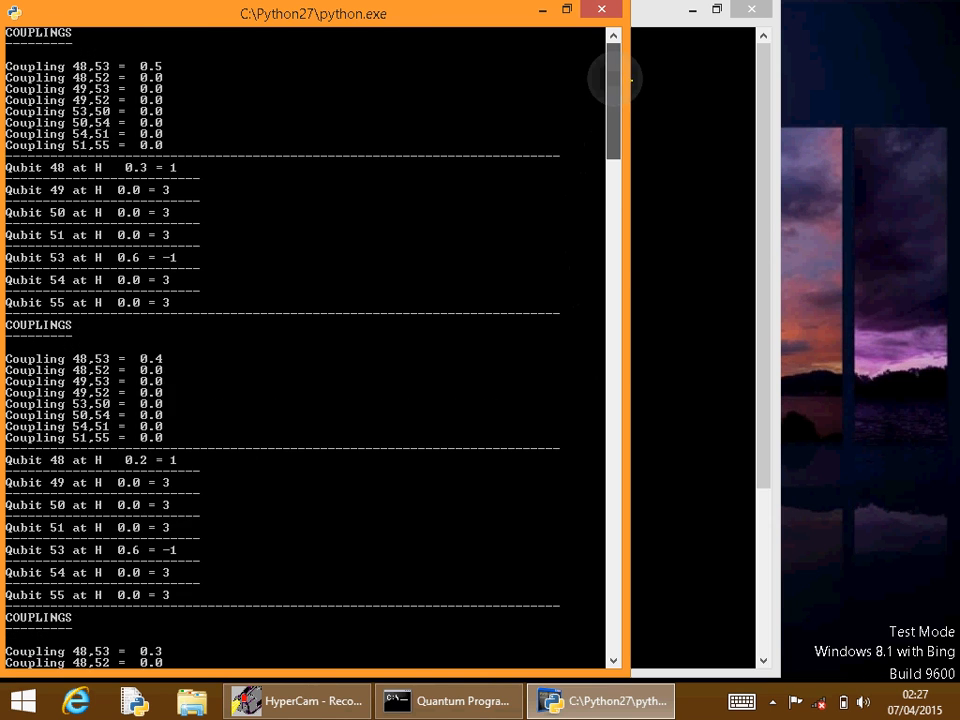
scroll(down, 3)
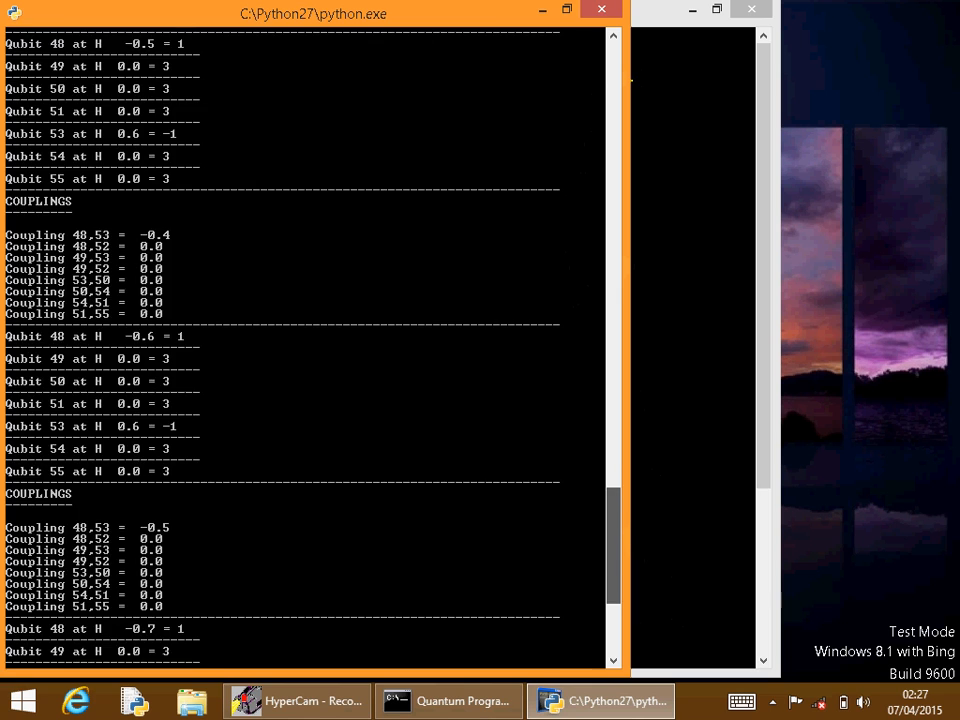
scroll(down, 3)
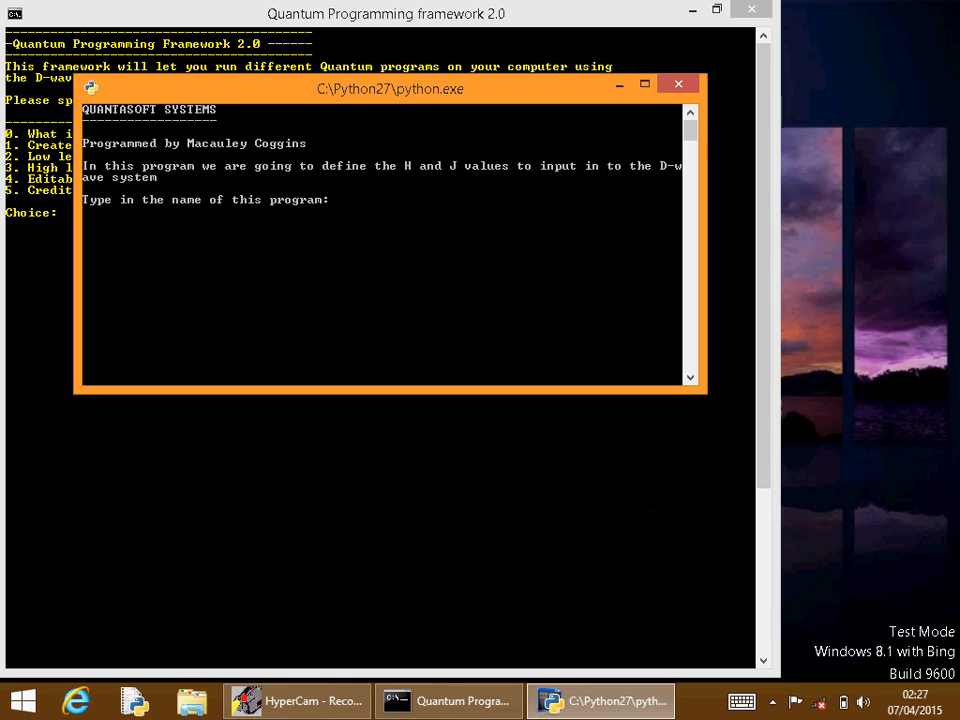
Name the new program cnot in the program-creation console.
click(645, 83)
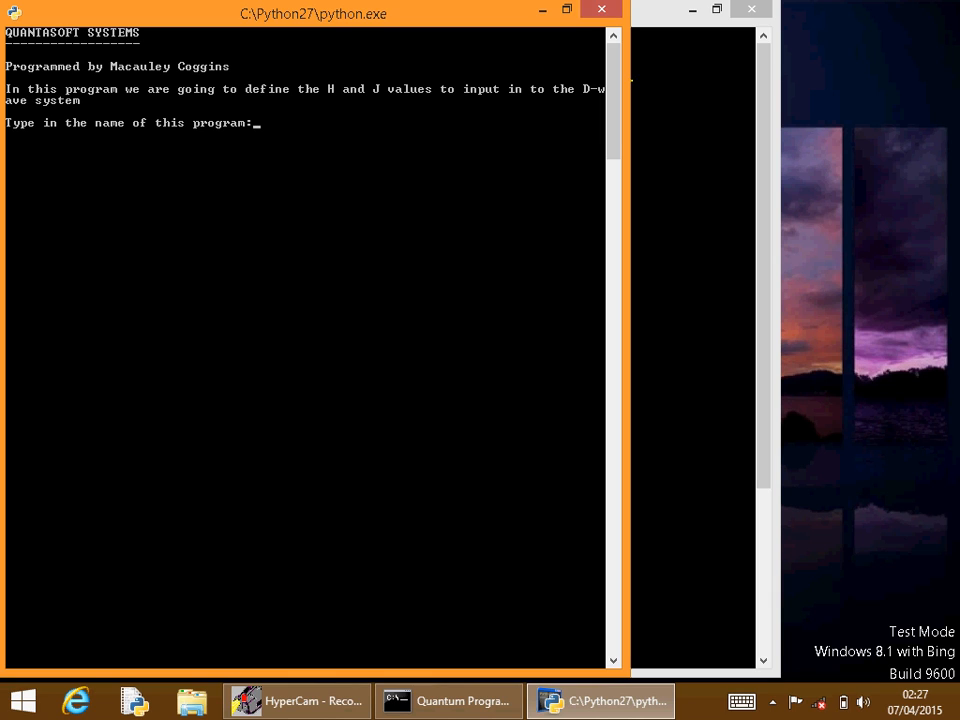
text(cnot)
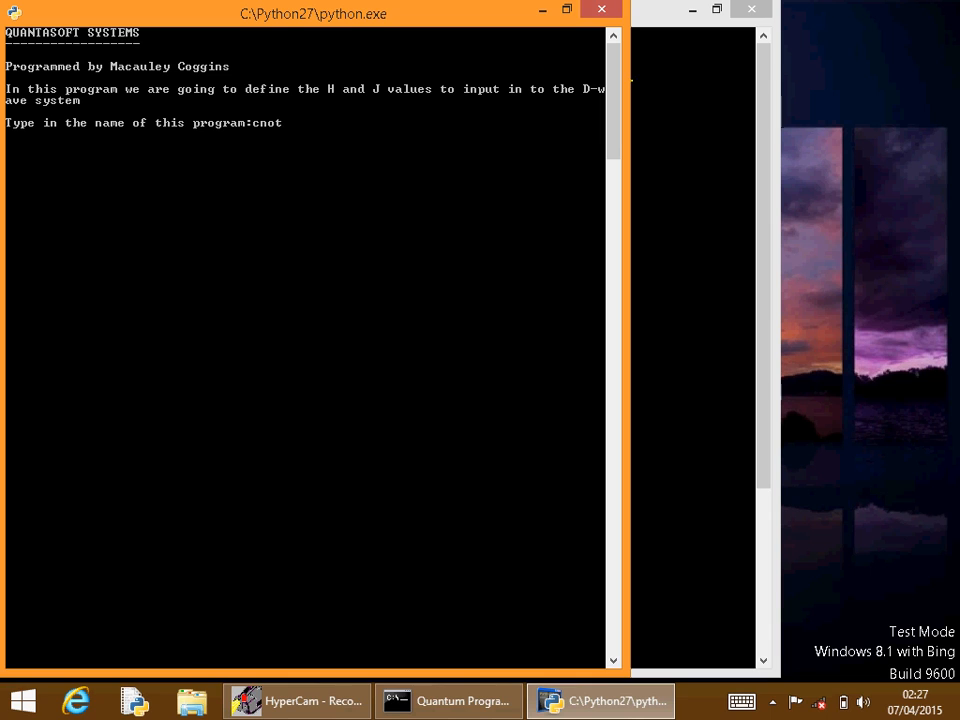
key(Return)
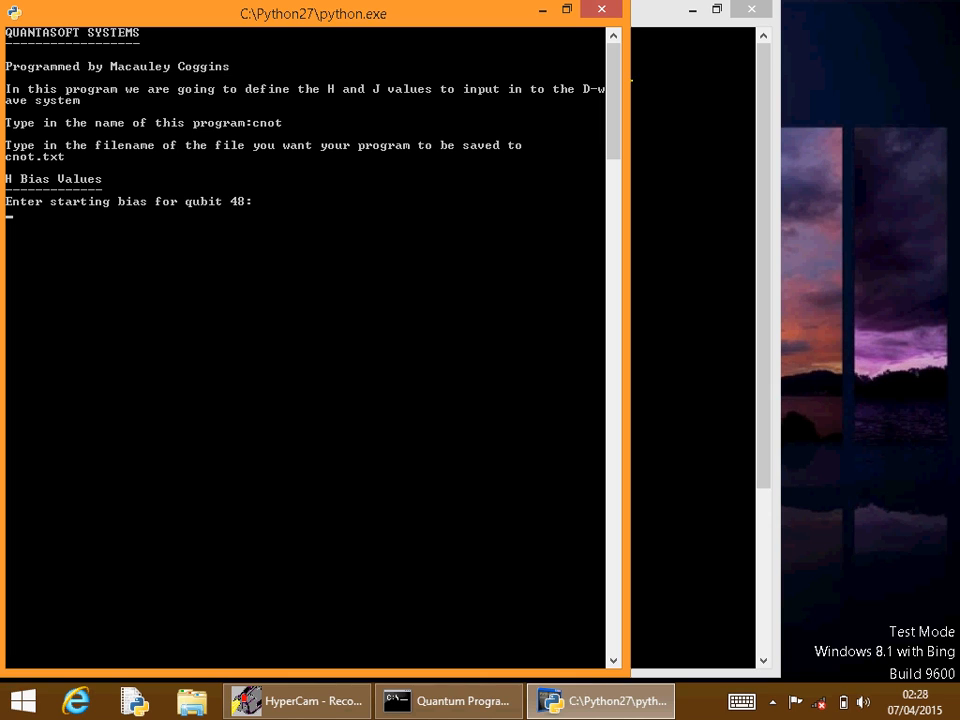
Enter bias 0.6 for qubit 48, 0.5 for qubit 53, and 0 for the rest.
text(0)
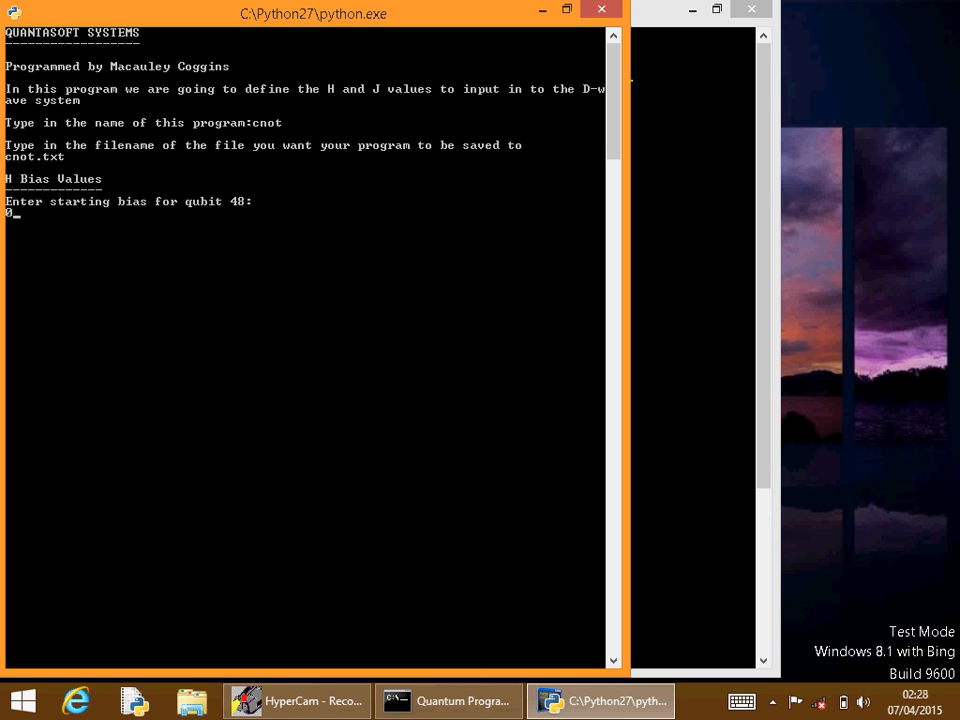
text(.6)
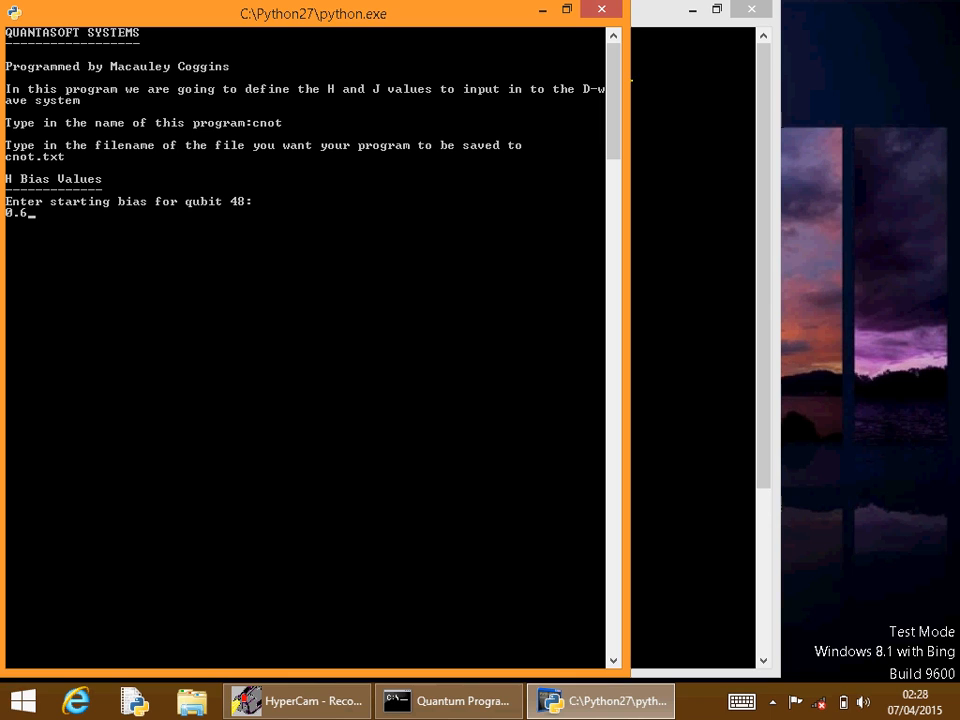
key(Return)
text(0)
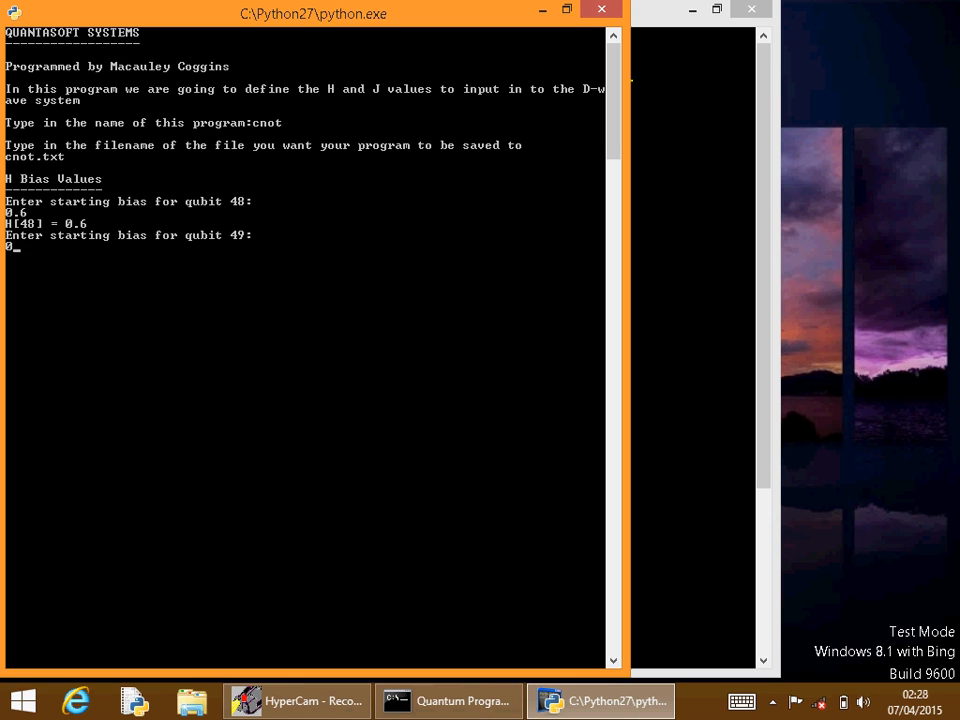
key(Return)
text(0)
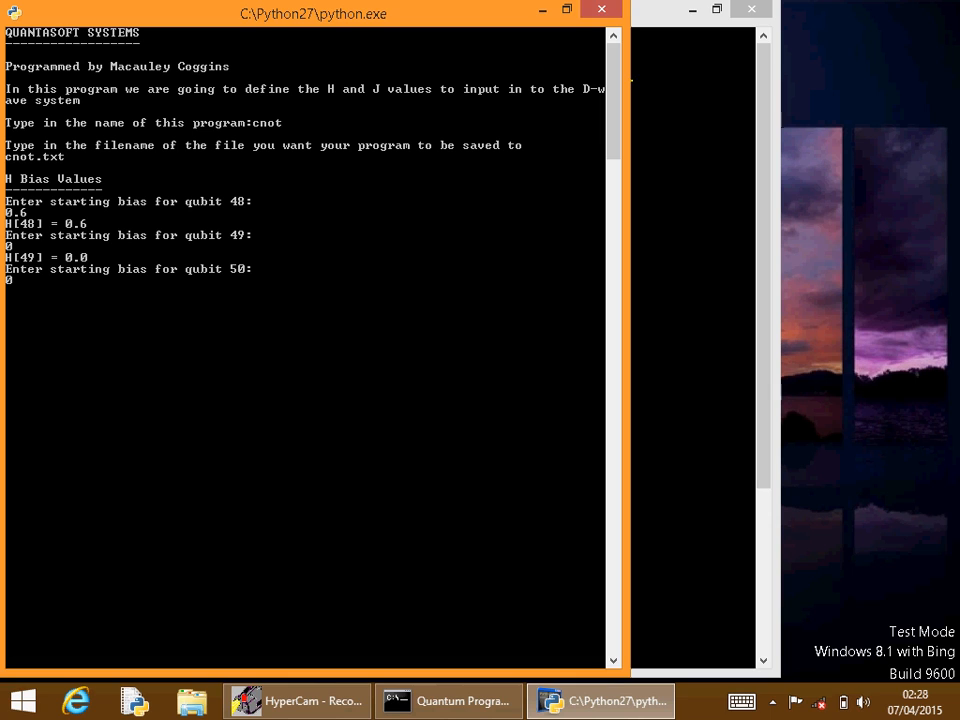
key(Return)
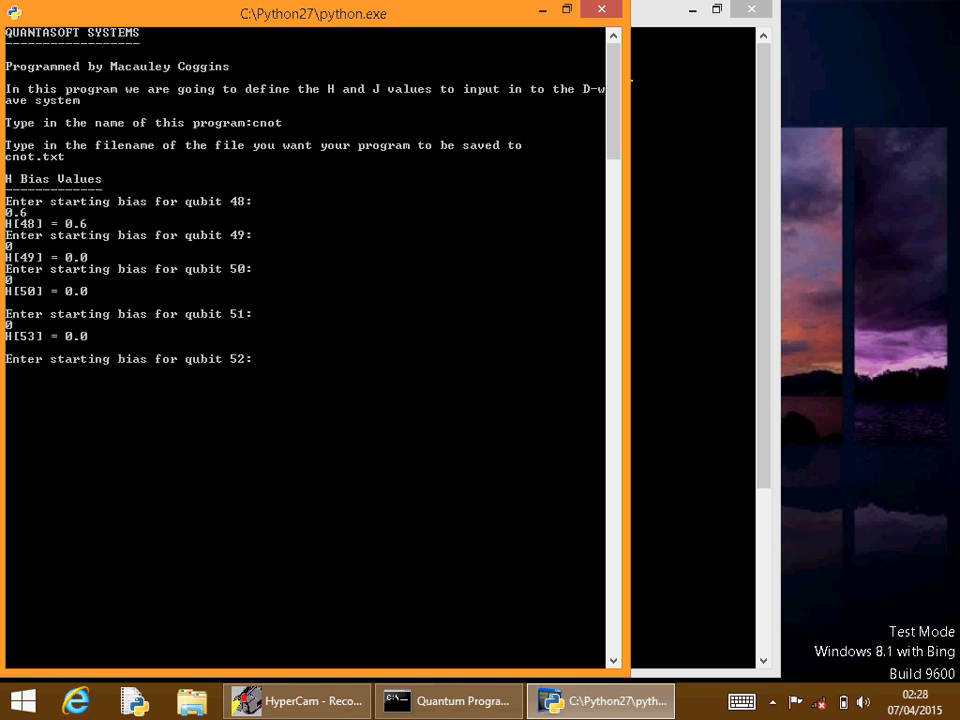
key(Return)
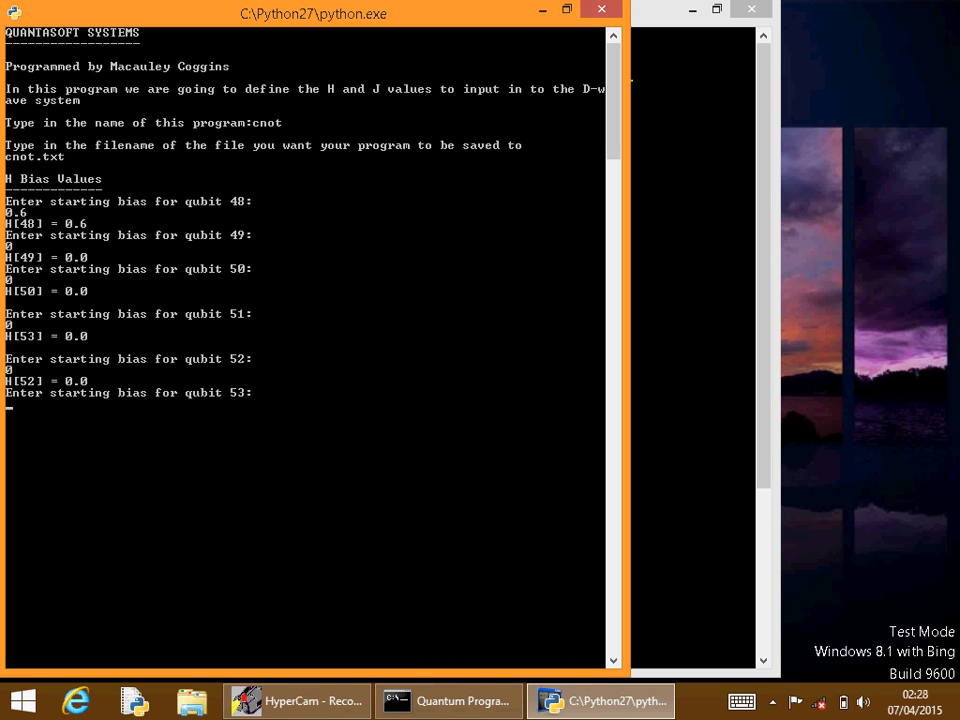
text(0)
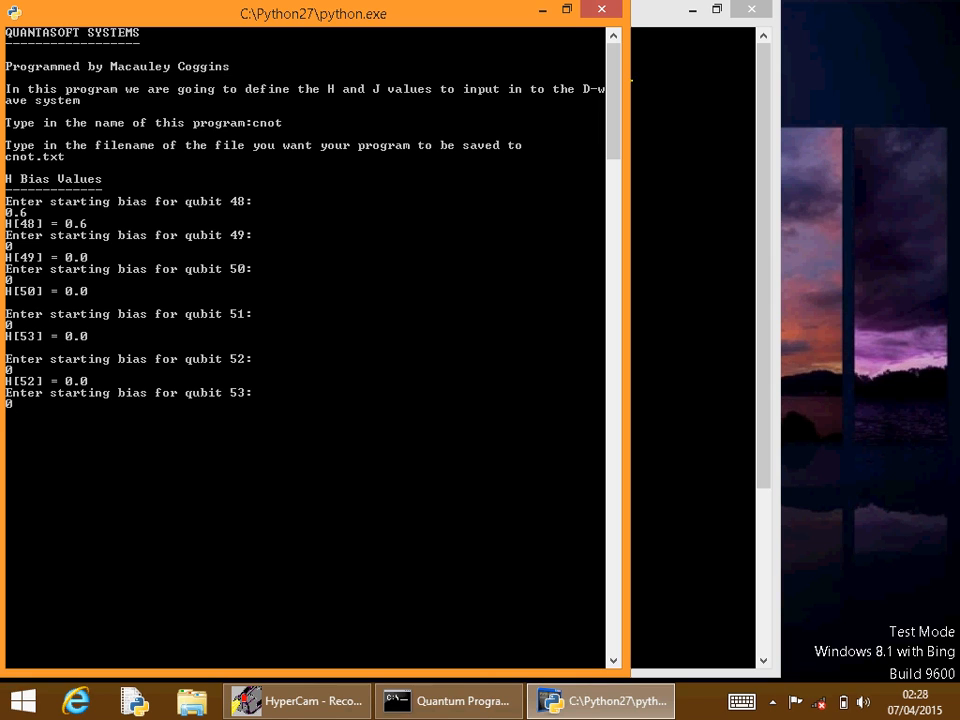
text(.5)
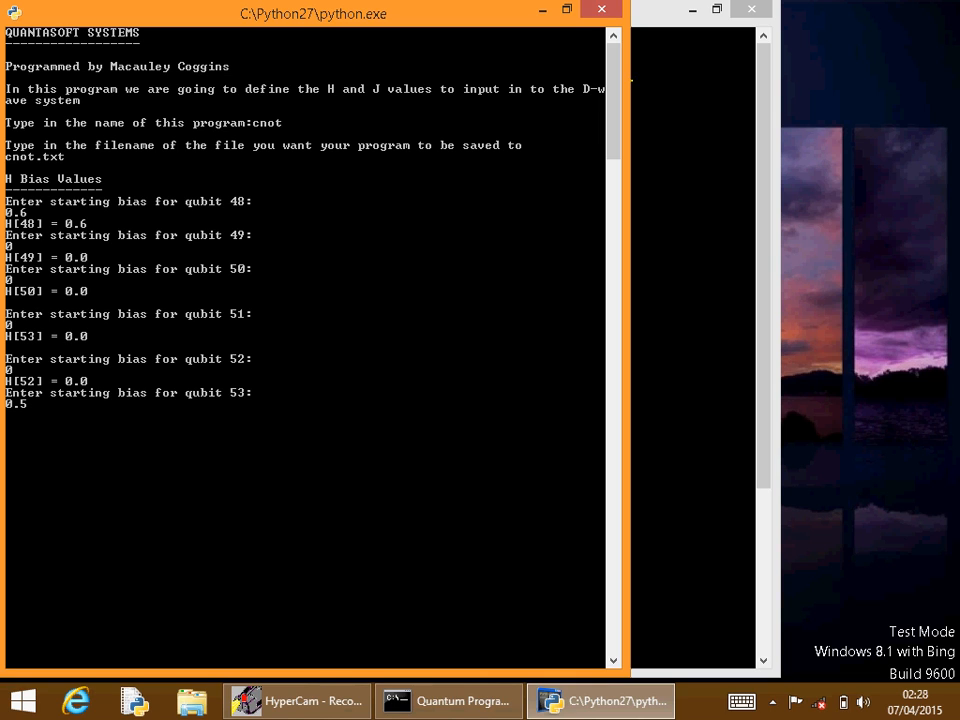
key(Return)
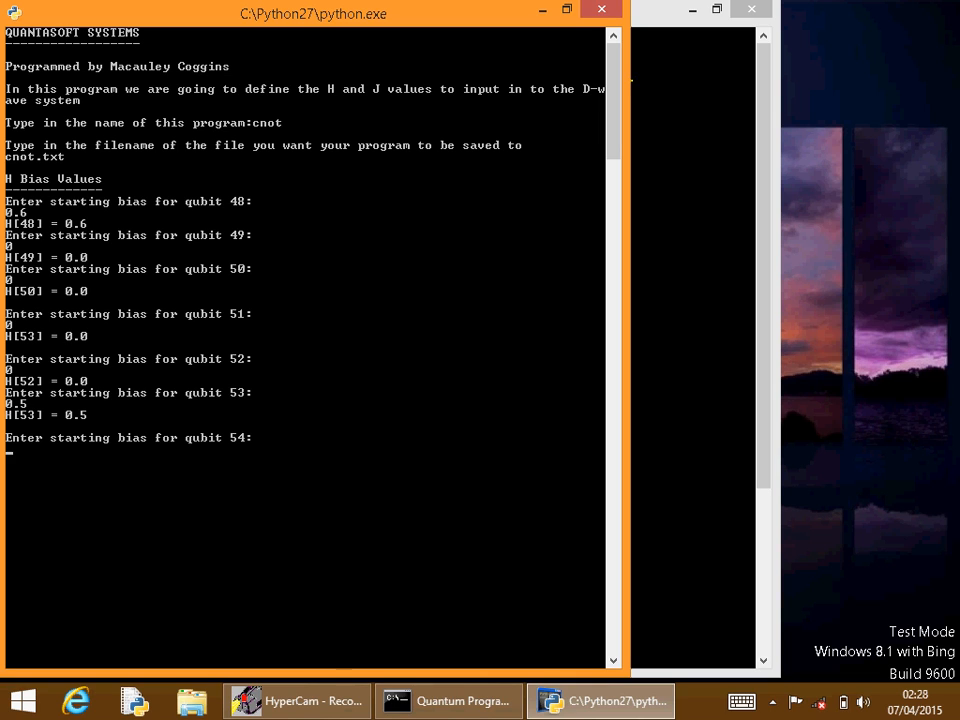
text(0)
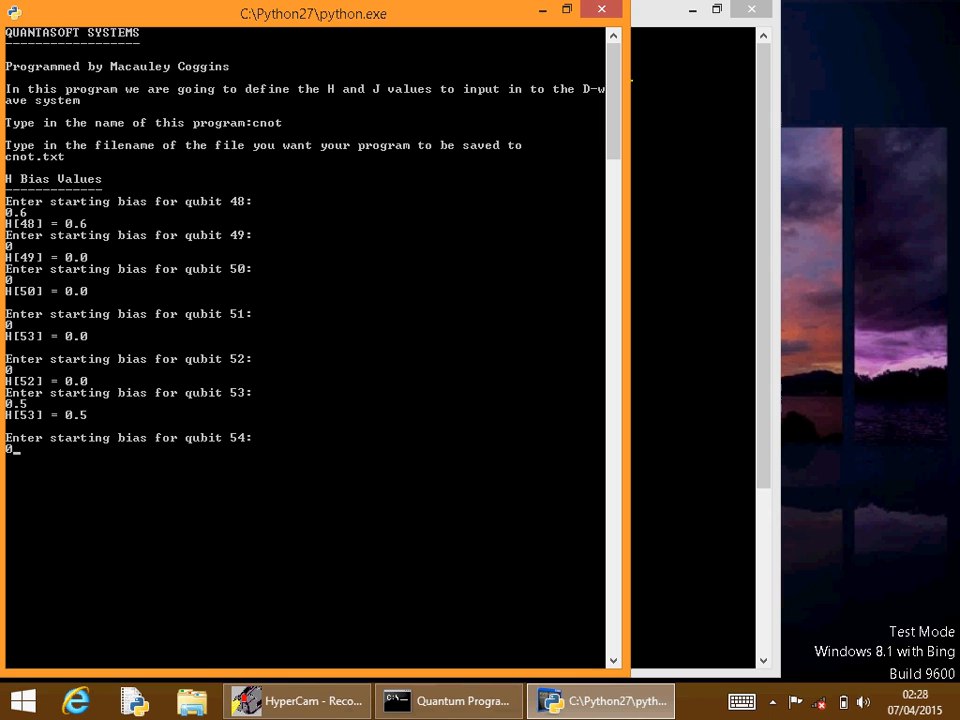
key(Return)
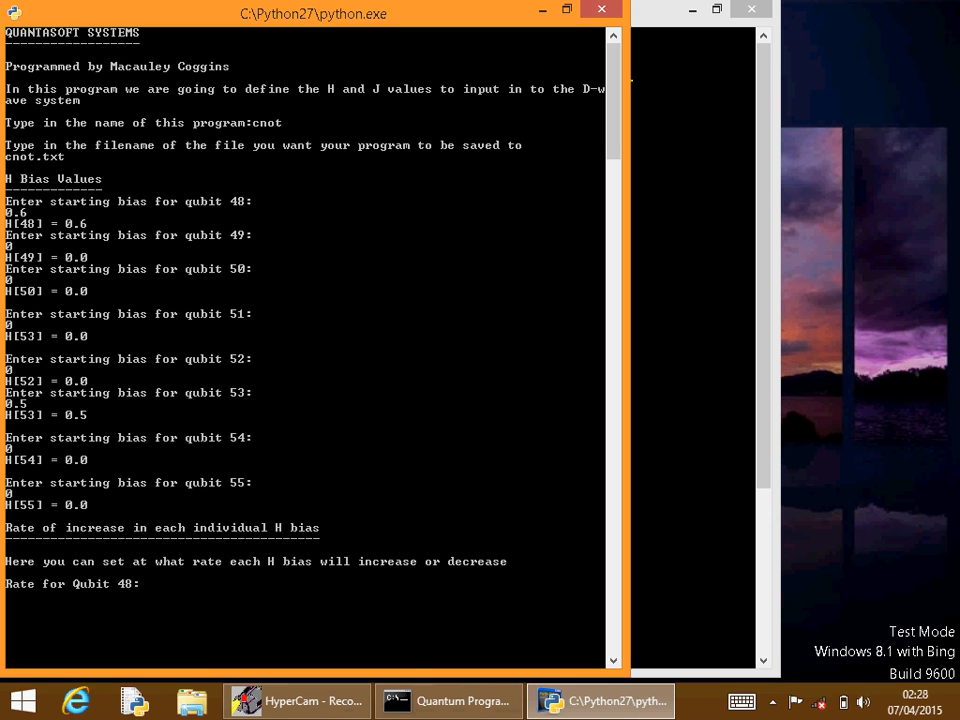
Enter rate -0.1 for qubit 48 and 0 for qubits 49–55.
text(-0.1)
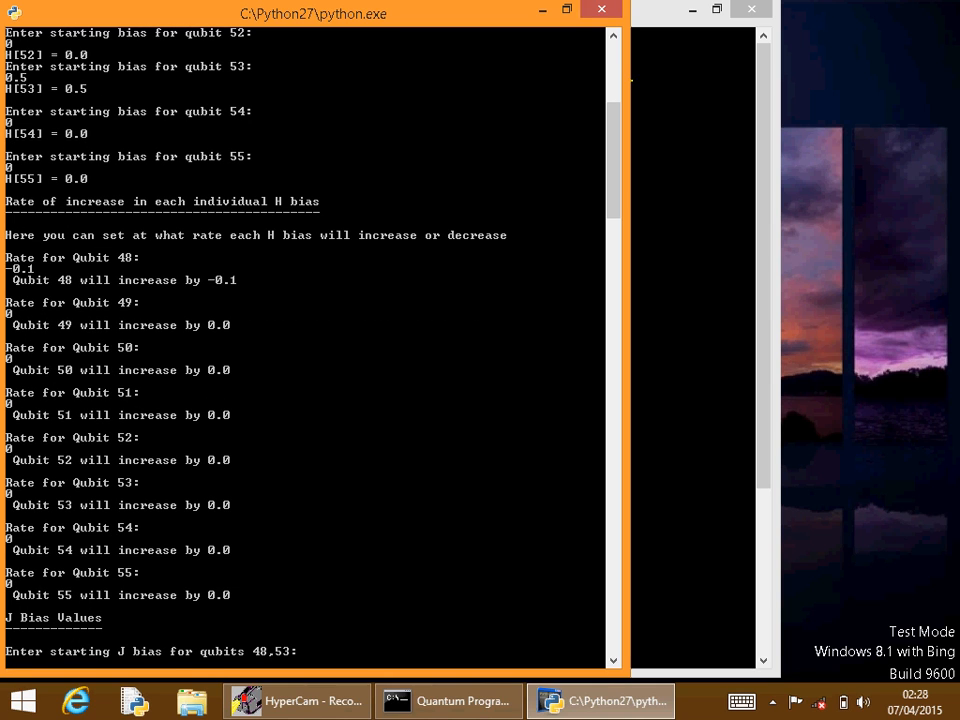
Enter J bias 0.6 for pair 48,53 and 0 for the remaining pairs.
text(-0)
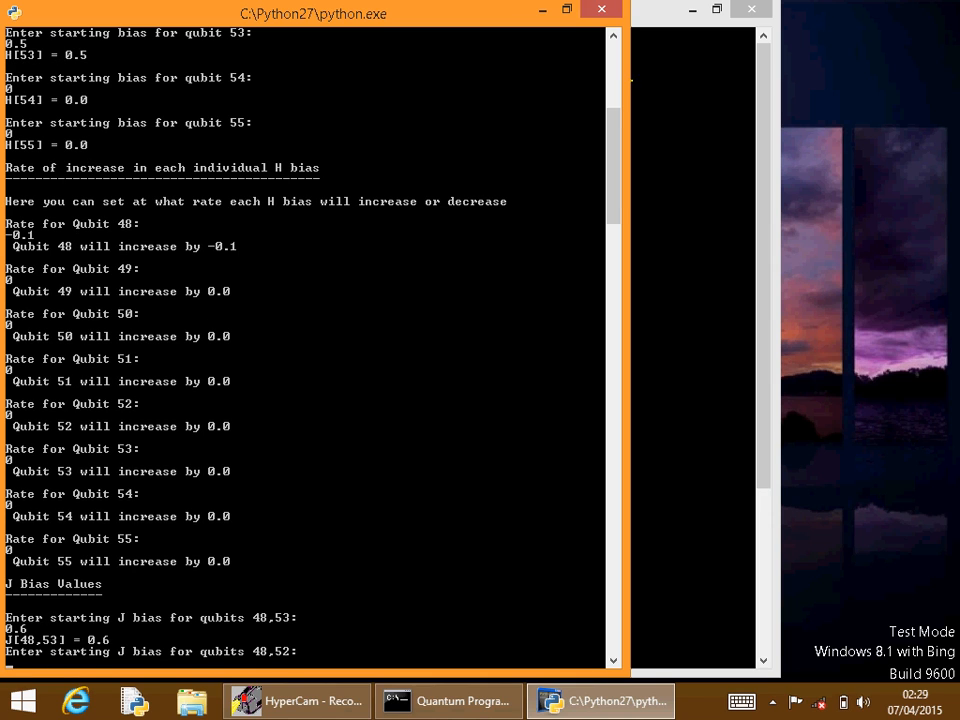
scroll(down, 3)
text(0)
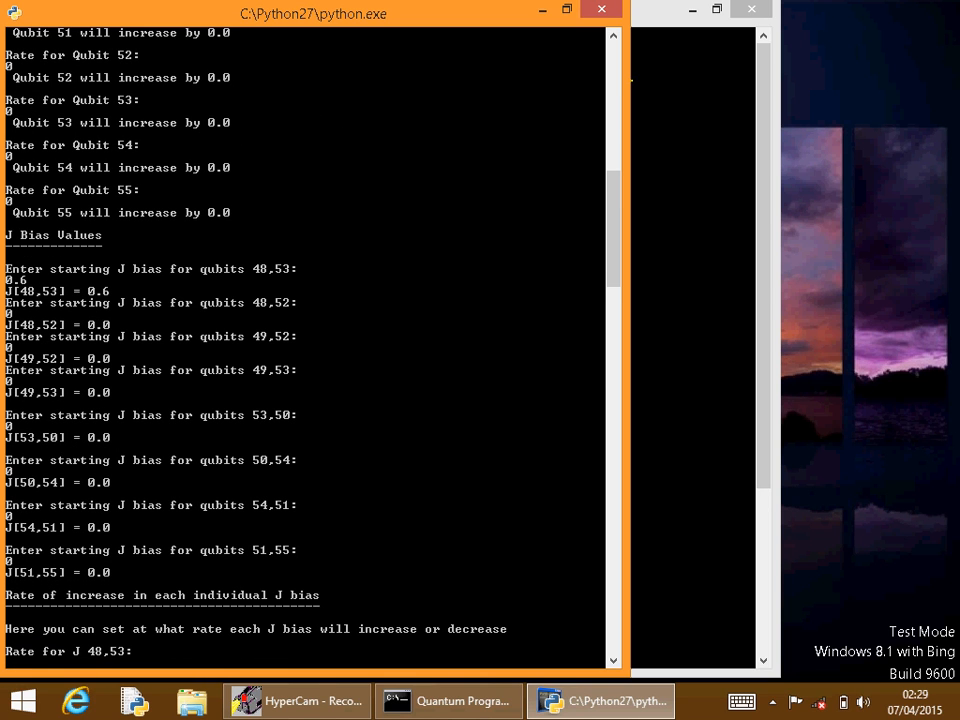
Enter J rate -0.1 for pair 48,53, 0 for others, and range 15.
text(-0.1)
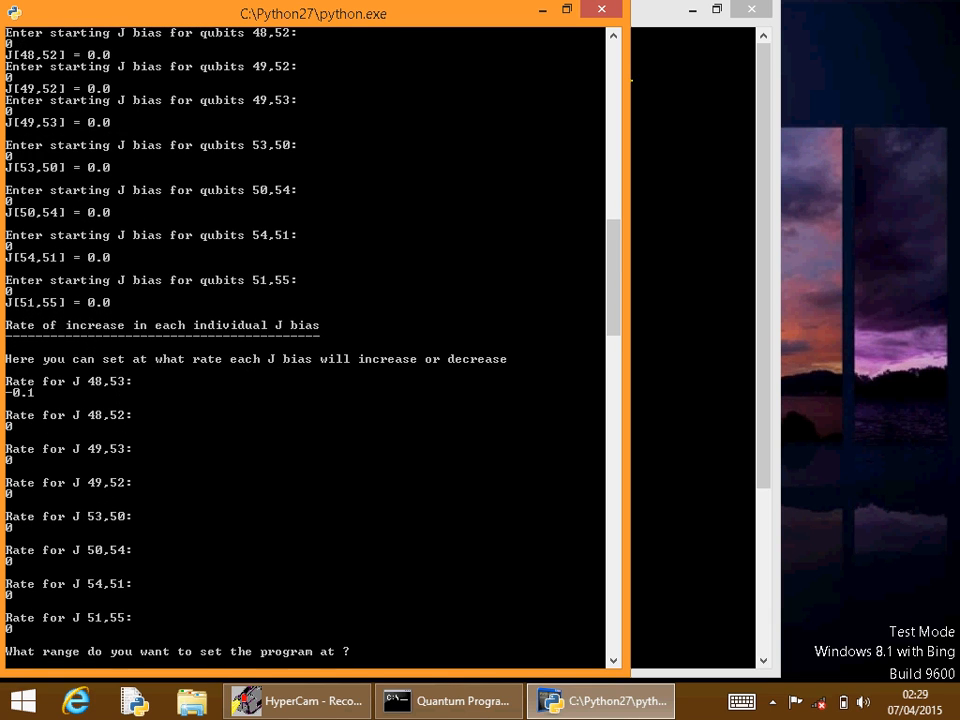
text(1)
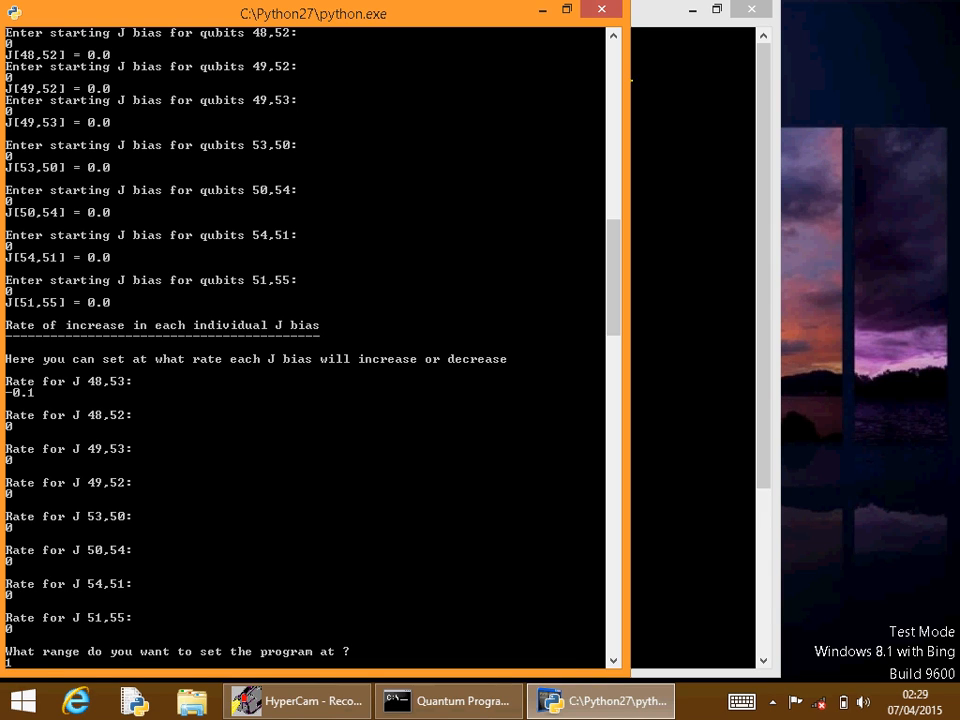
text(15)
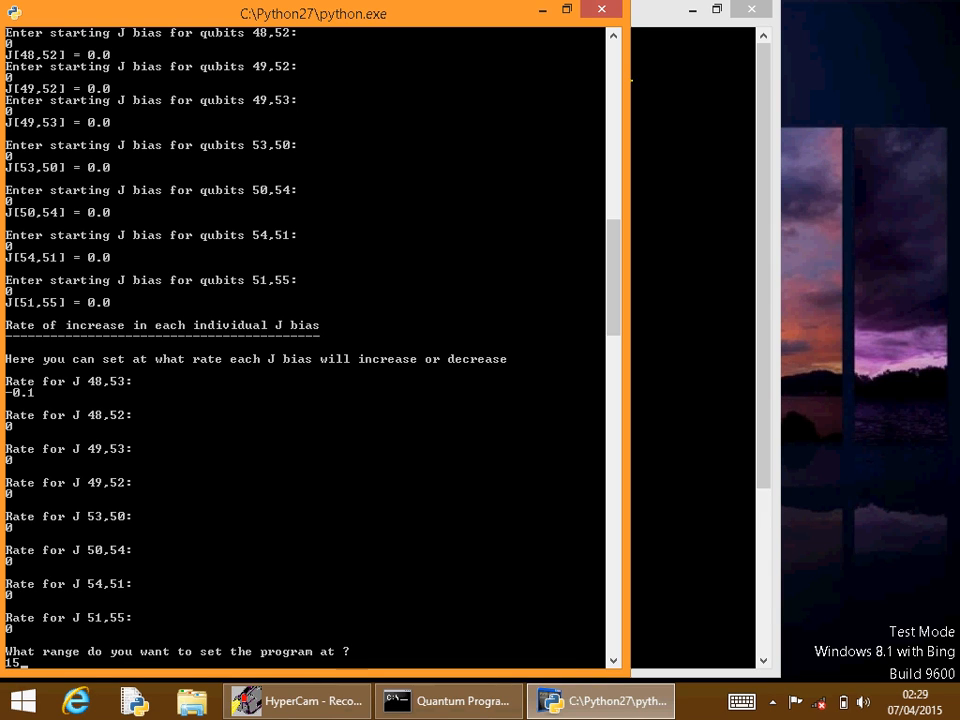
text(20)
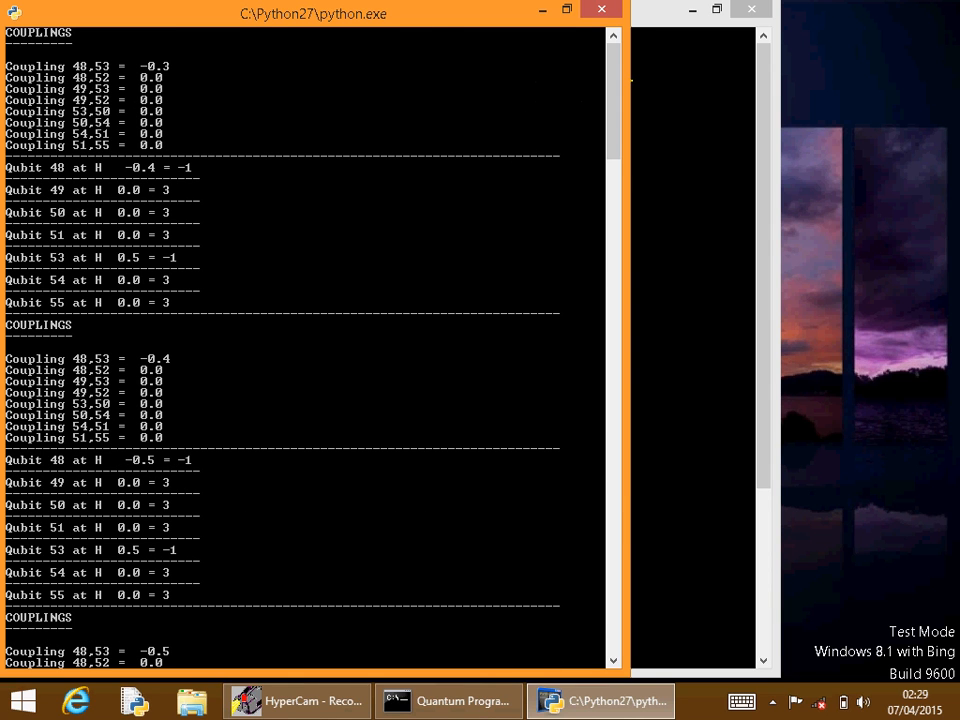
Scroll through the coupling and qubit output until the exit prompt appears.
scroll(down, 3)
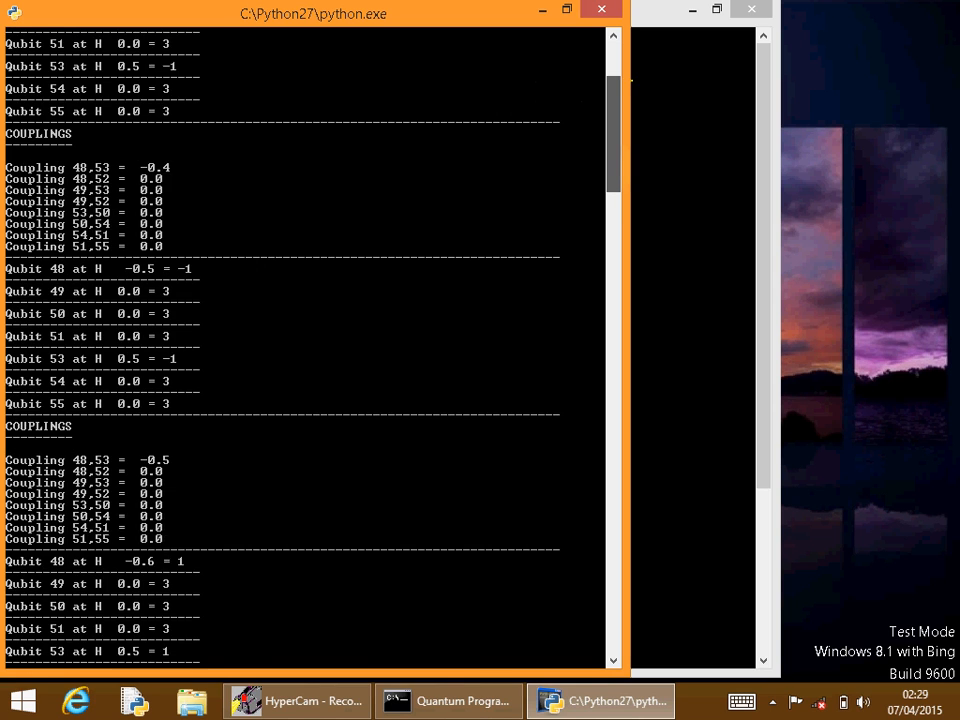
scroll(down, 3)
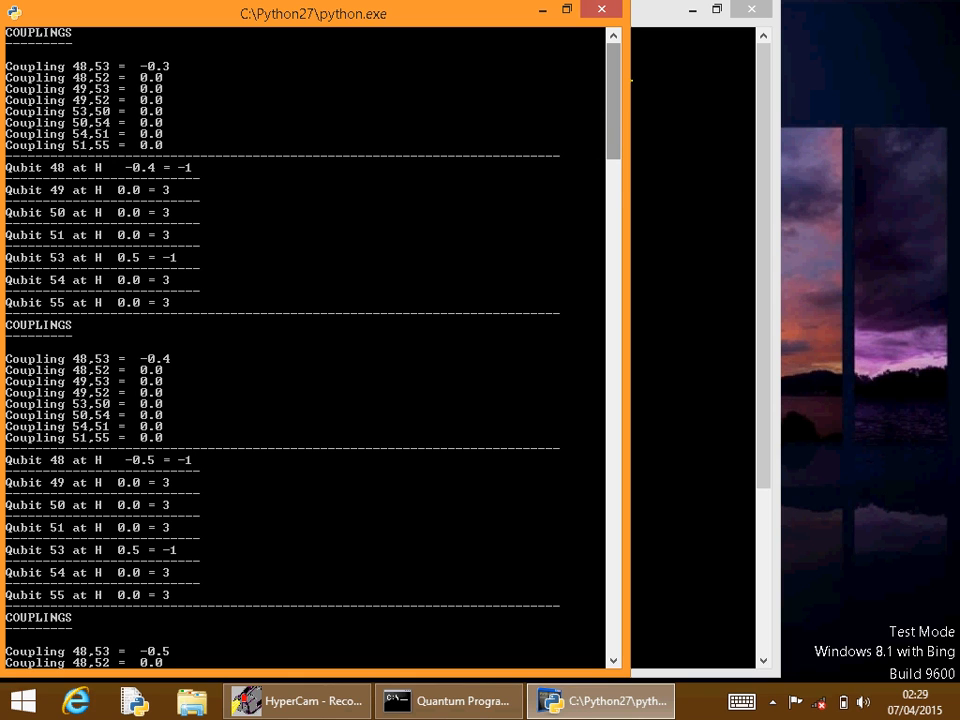
scroll(down, 3)
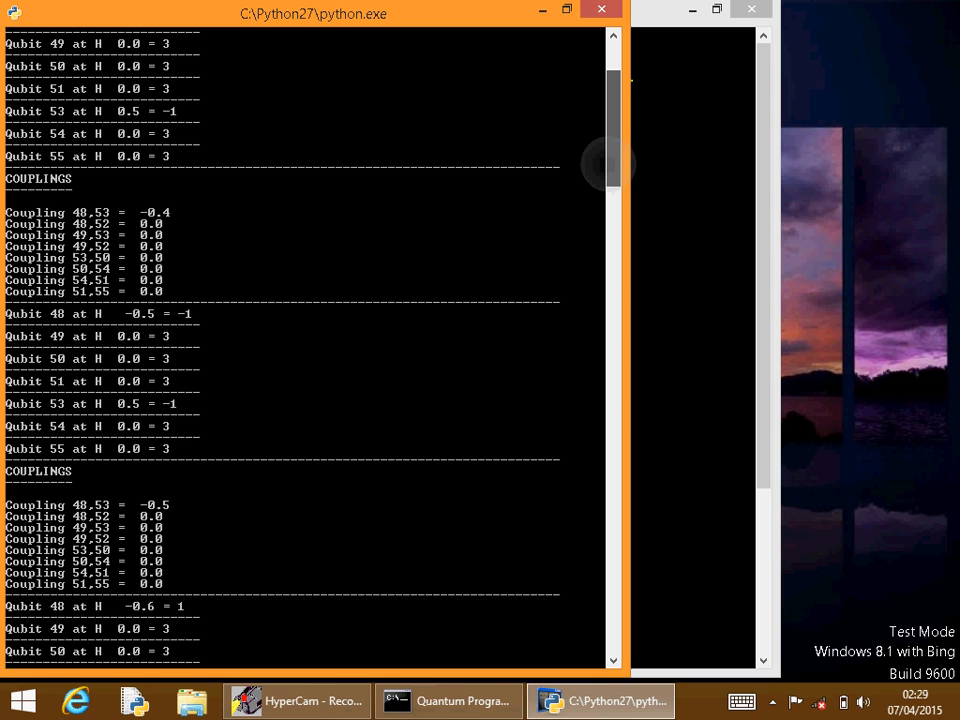
scroll(down, 3)
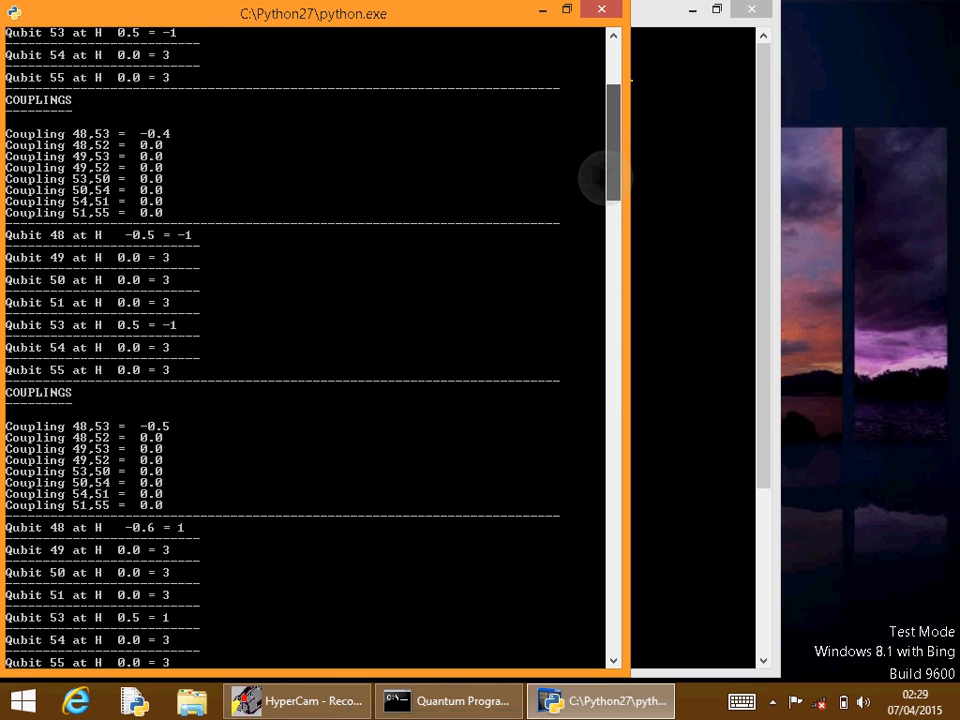
scroll(down, 3)
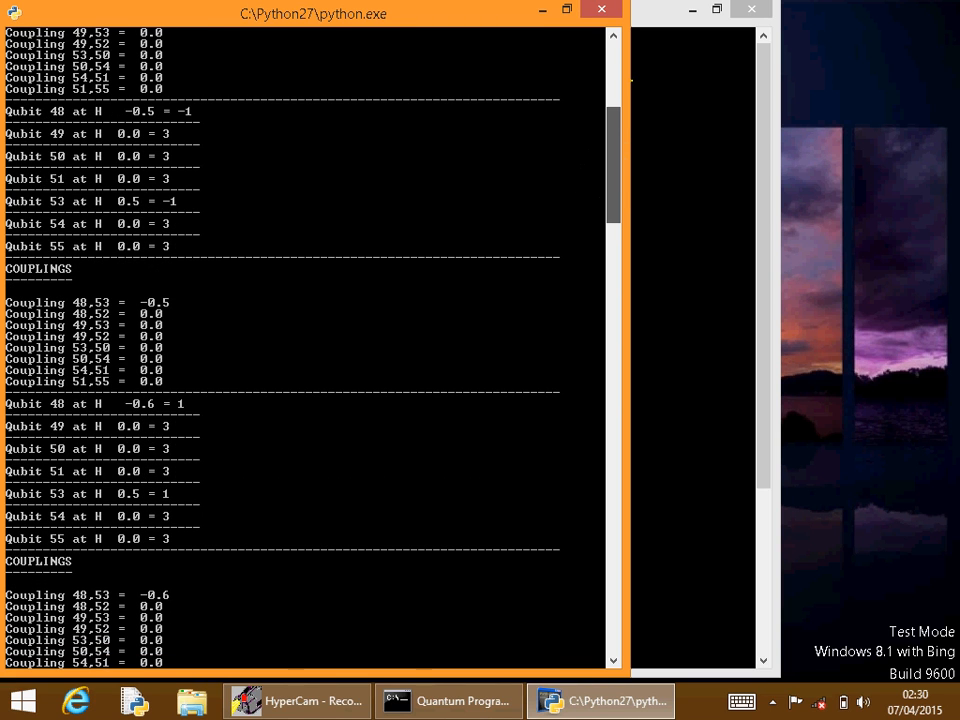
scroll(down, 3)
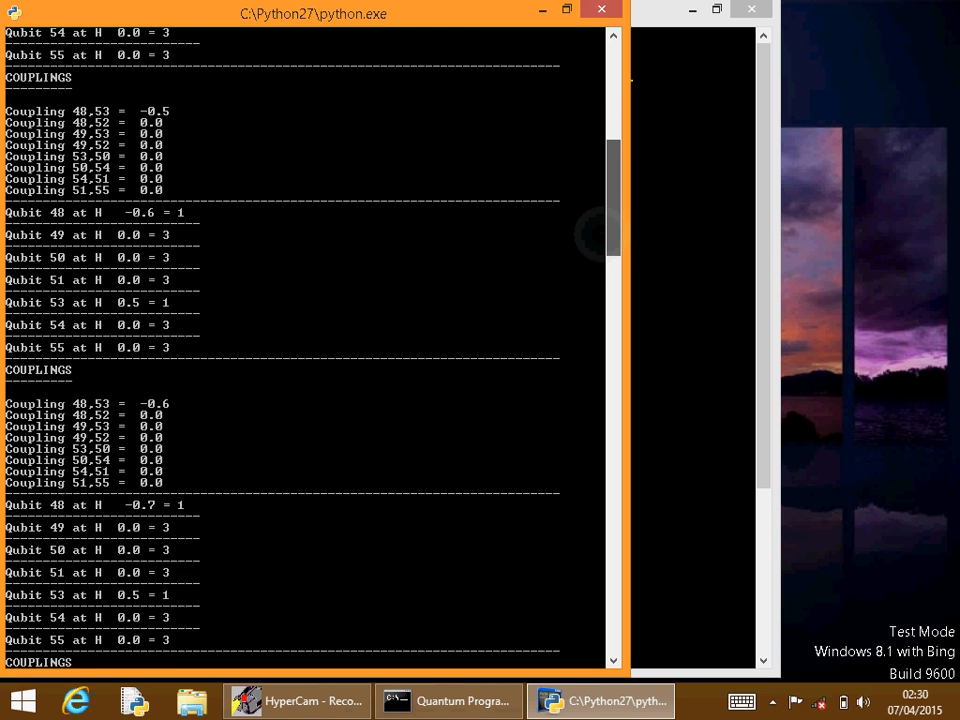
scroll(up, 3)
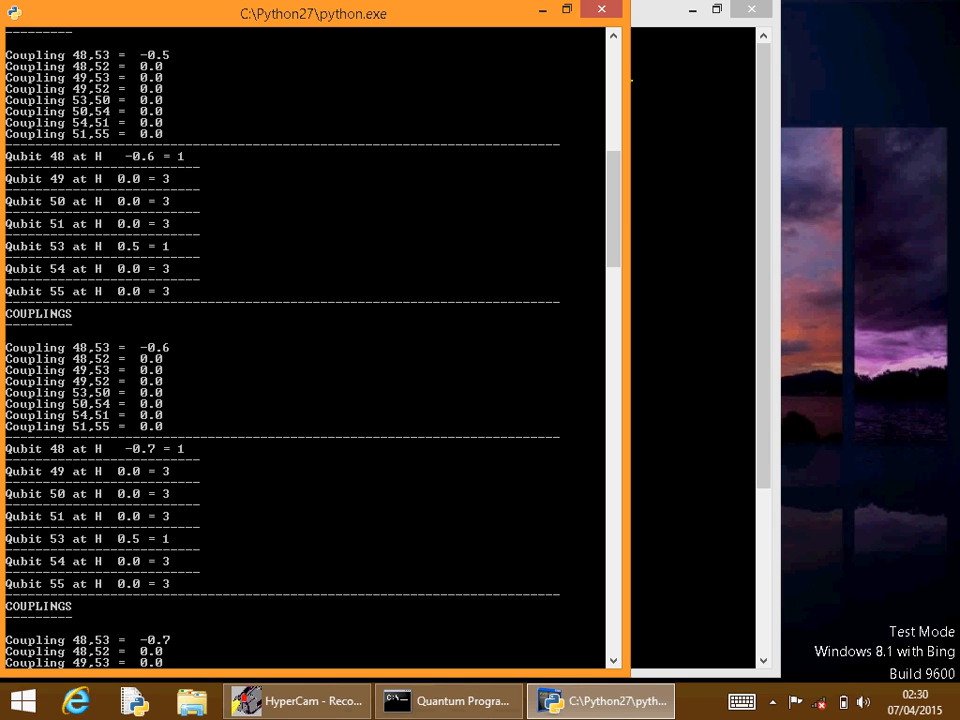
scroll(down, 3)
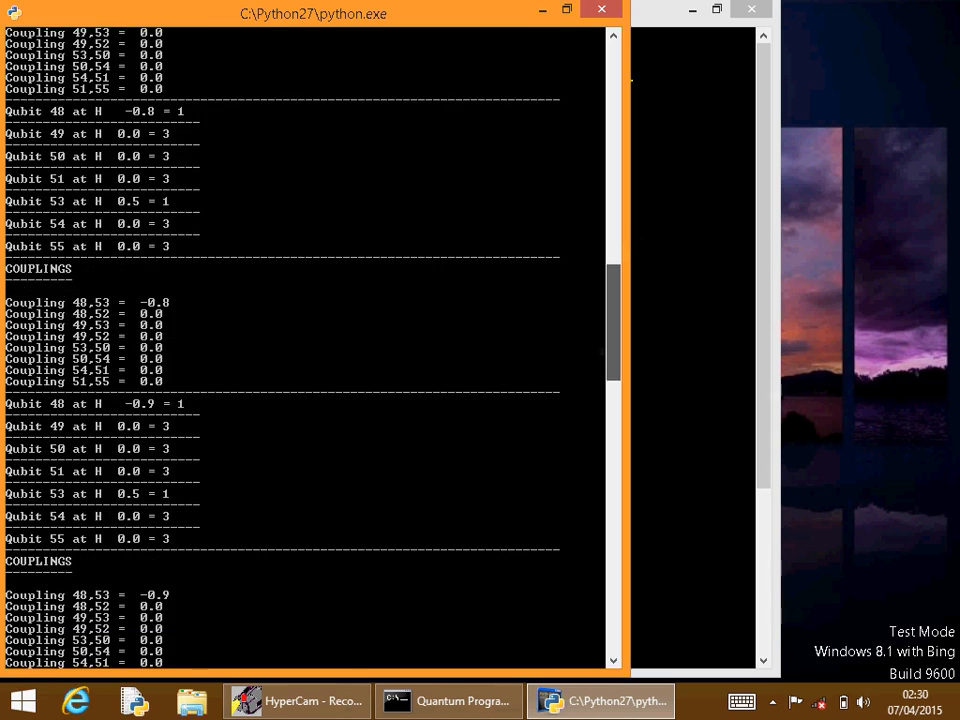
scroll(down, 3)
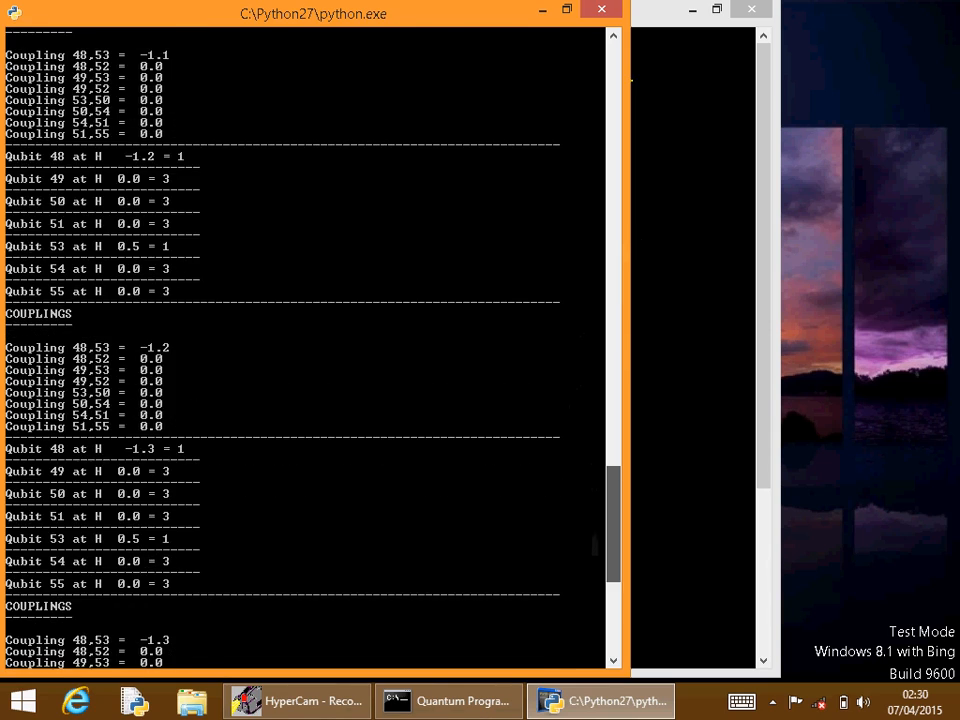
scroll(down, 3)
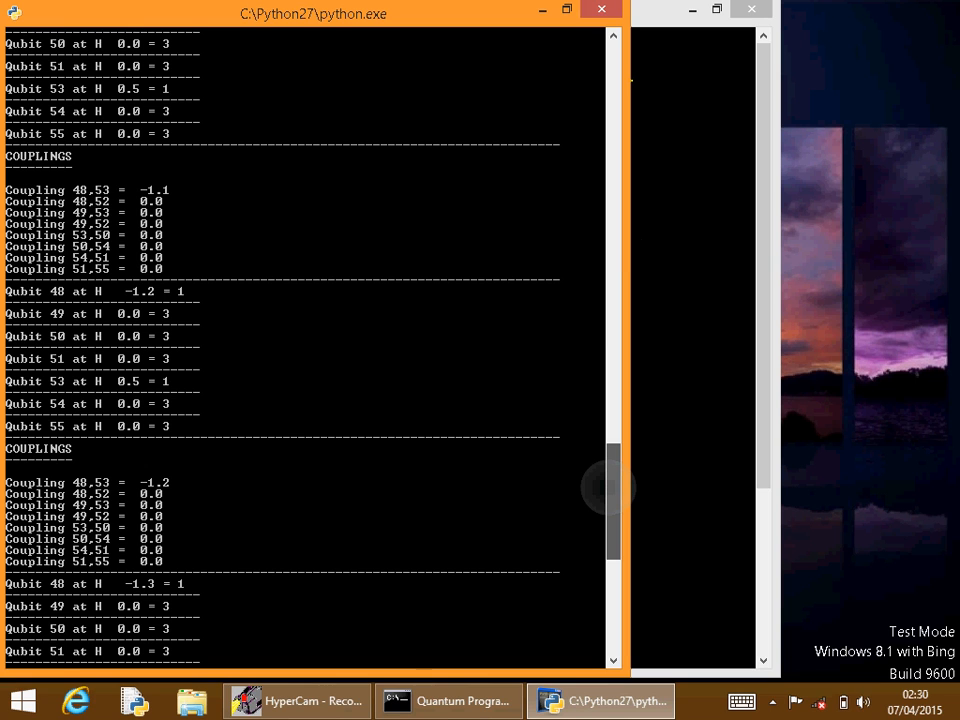
scroll(down, 3)
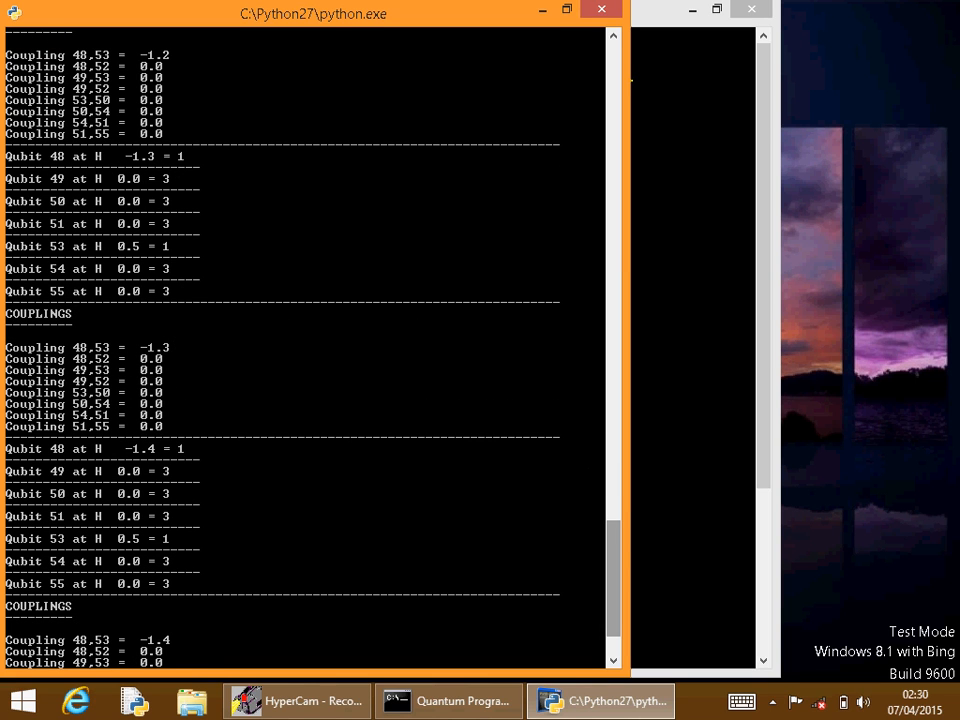
scroll(down, 3)
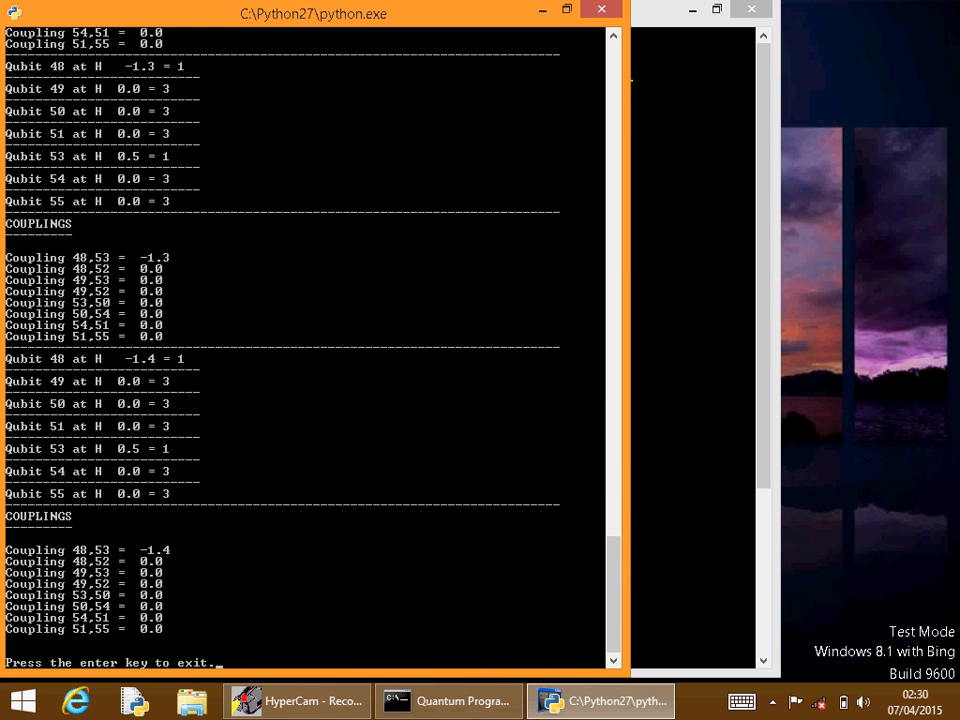